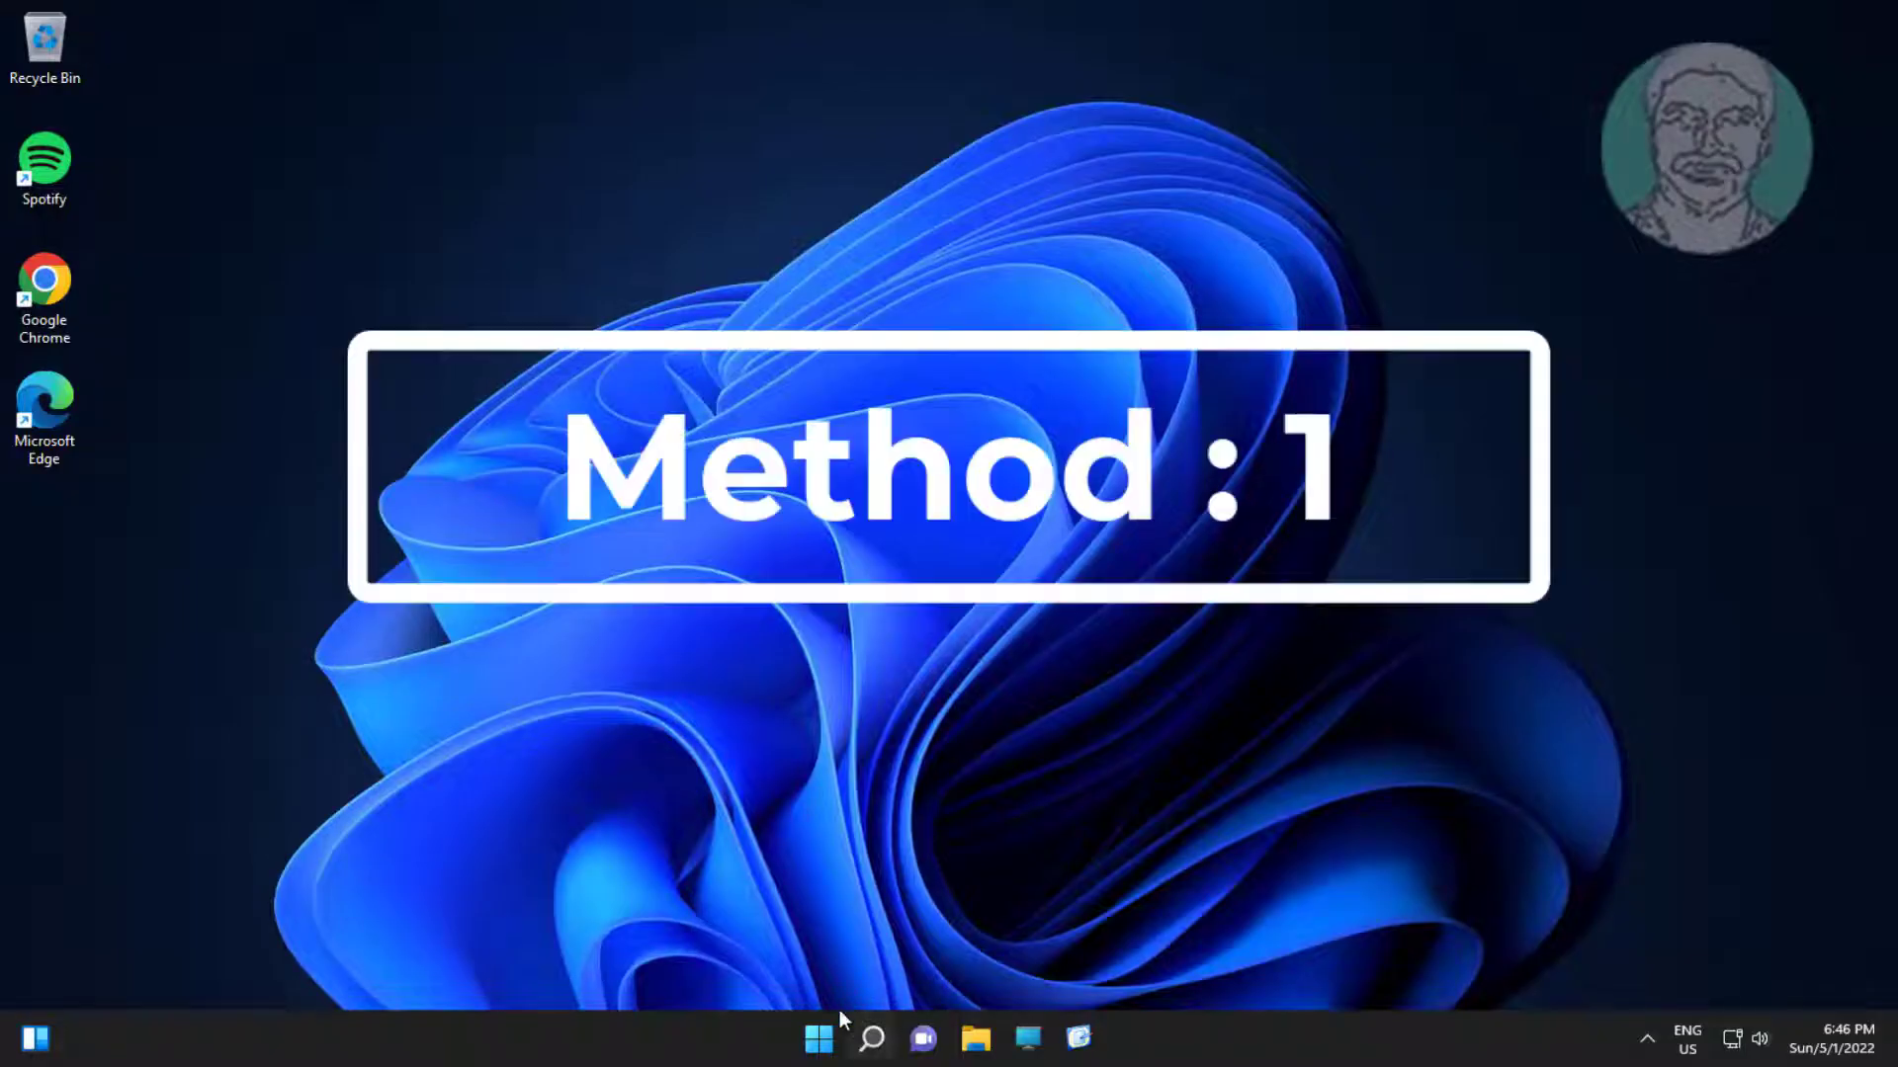
# Step: Launch Settings from Start and scroll the System page down to the Troubleshoot entry
pyautogui.click(817, 1039)
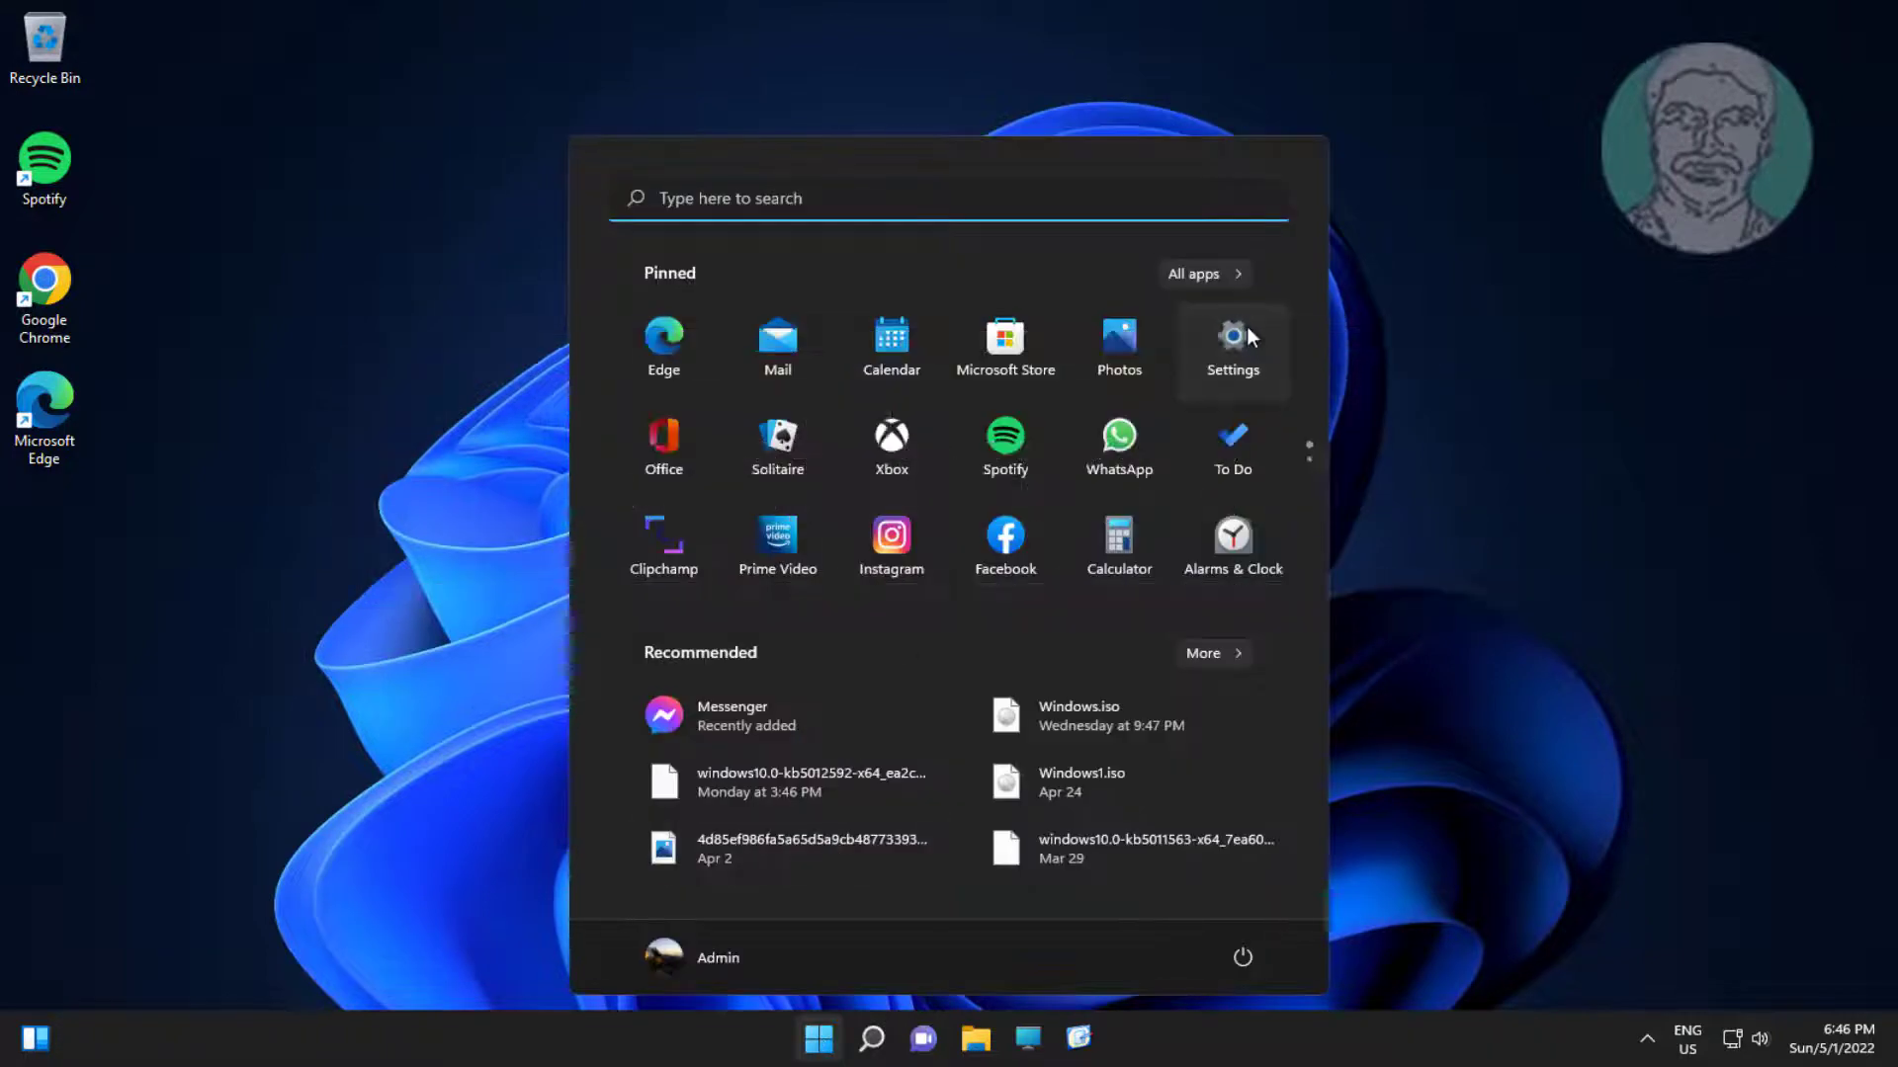
pyautogui.click(1232, 345)
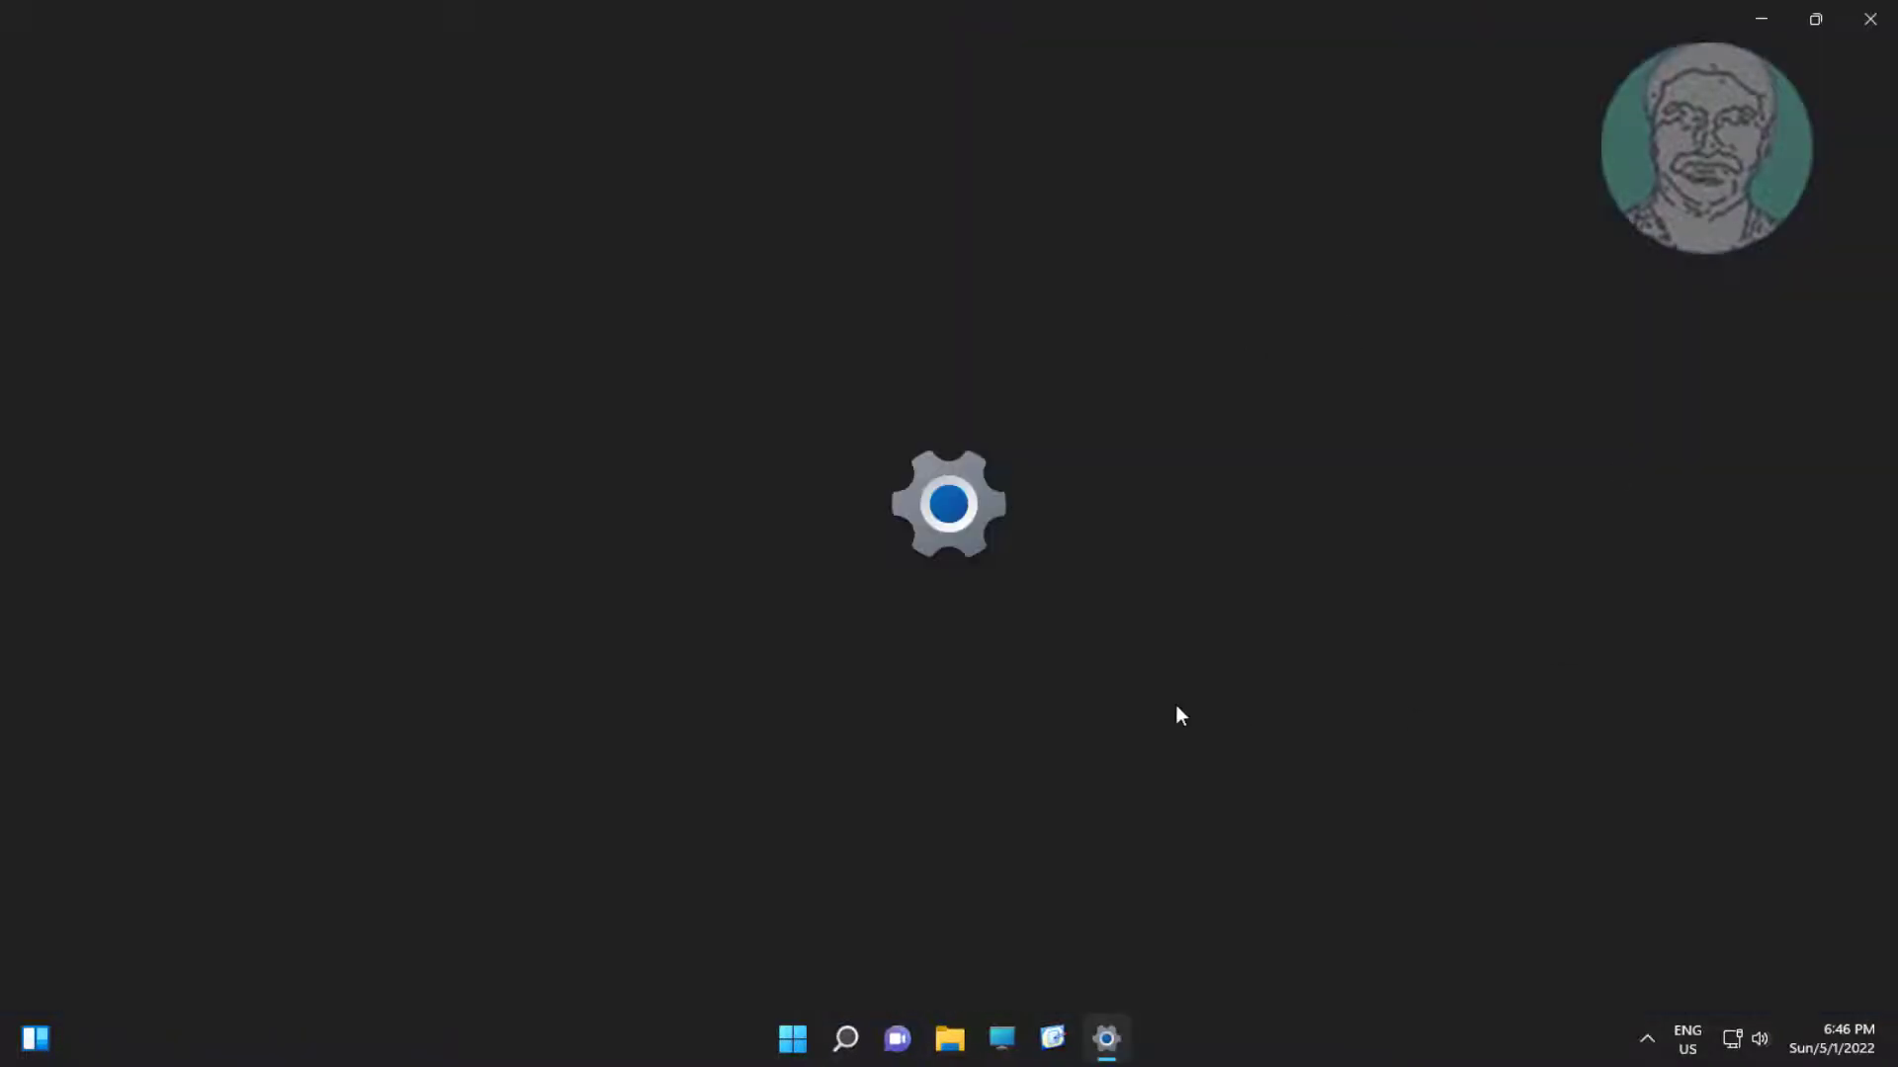
pyautogui.click(1104, 1039)
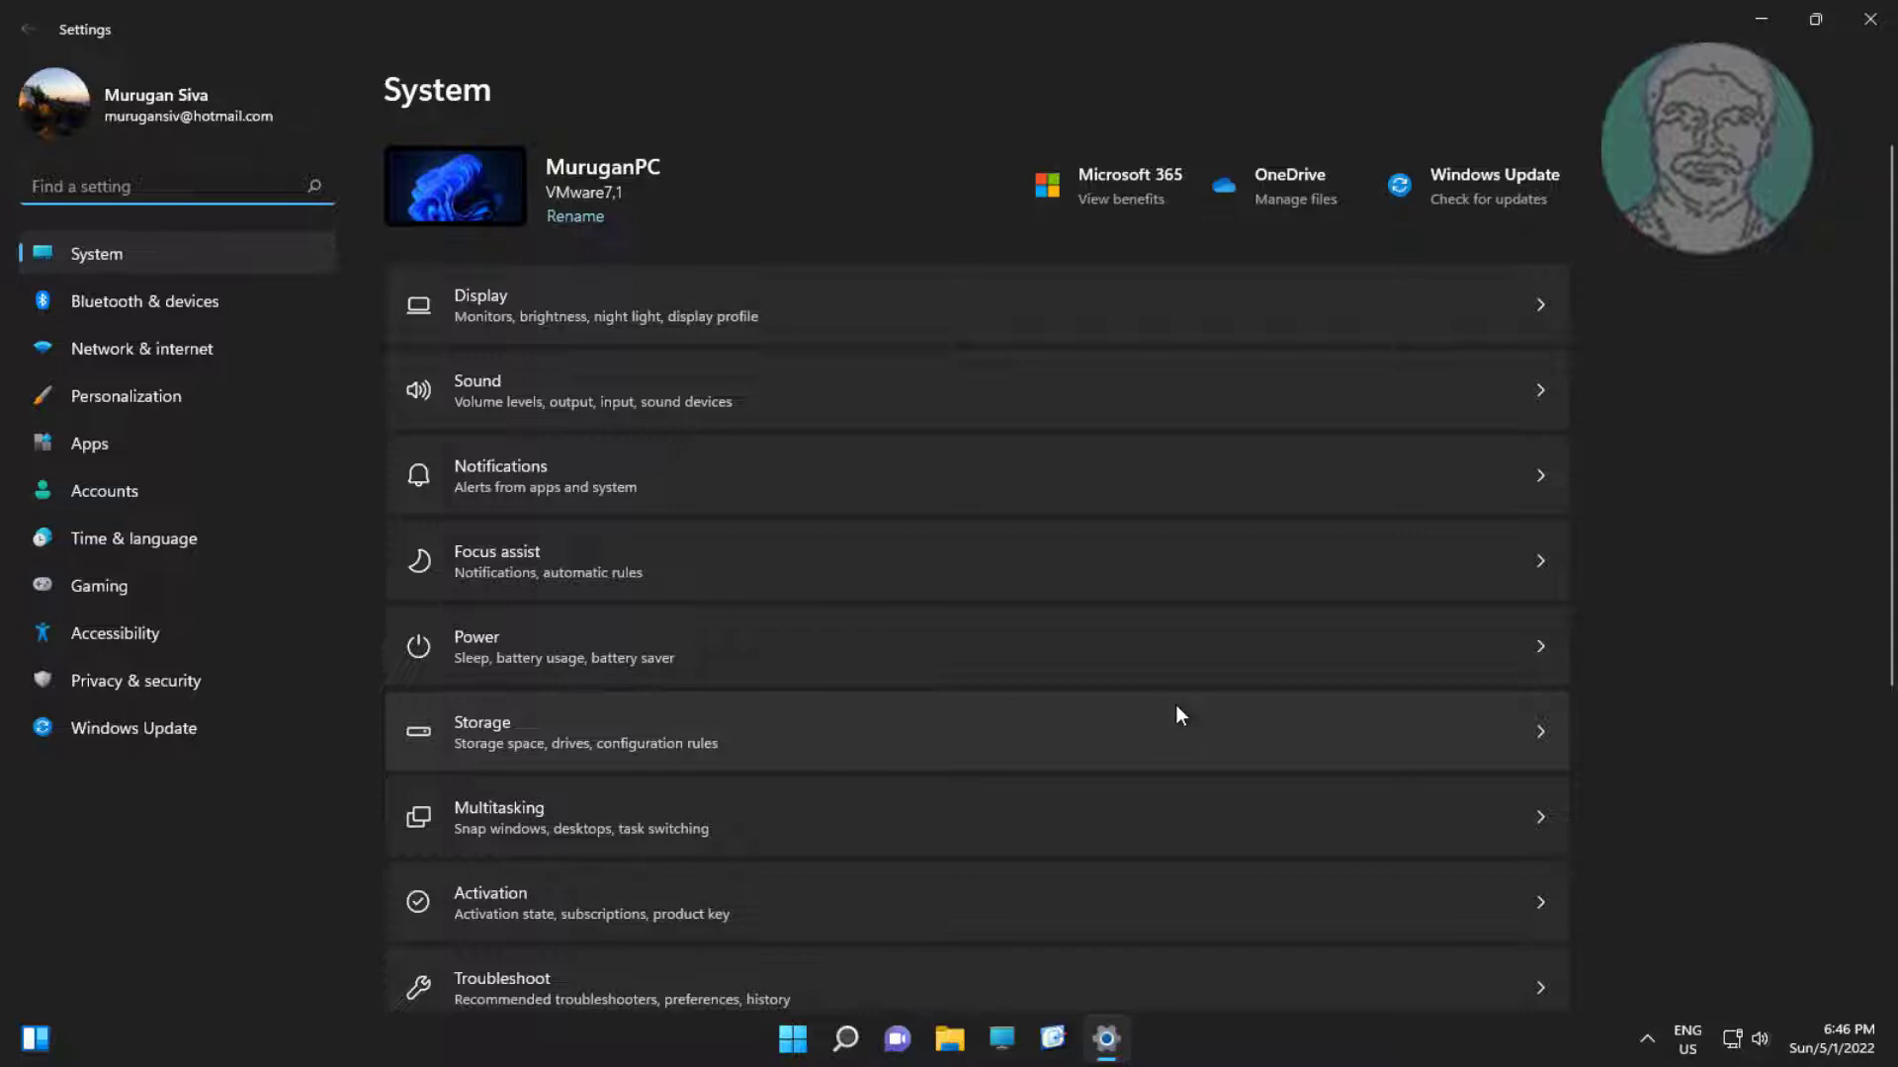
pyautogui.scroll(-3)
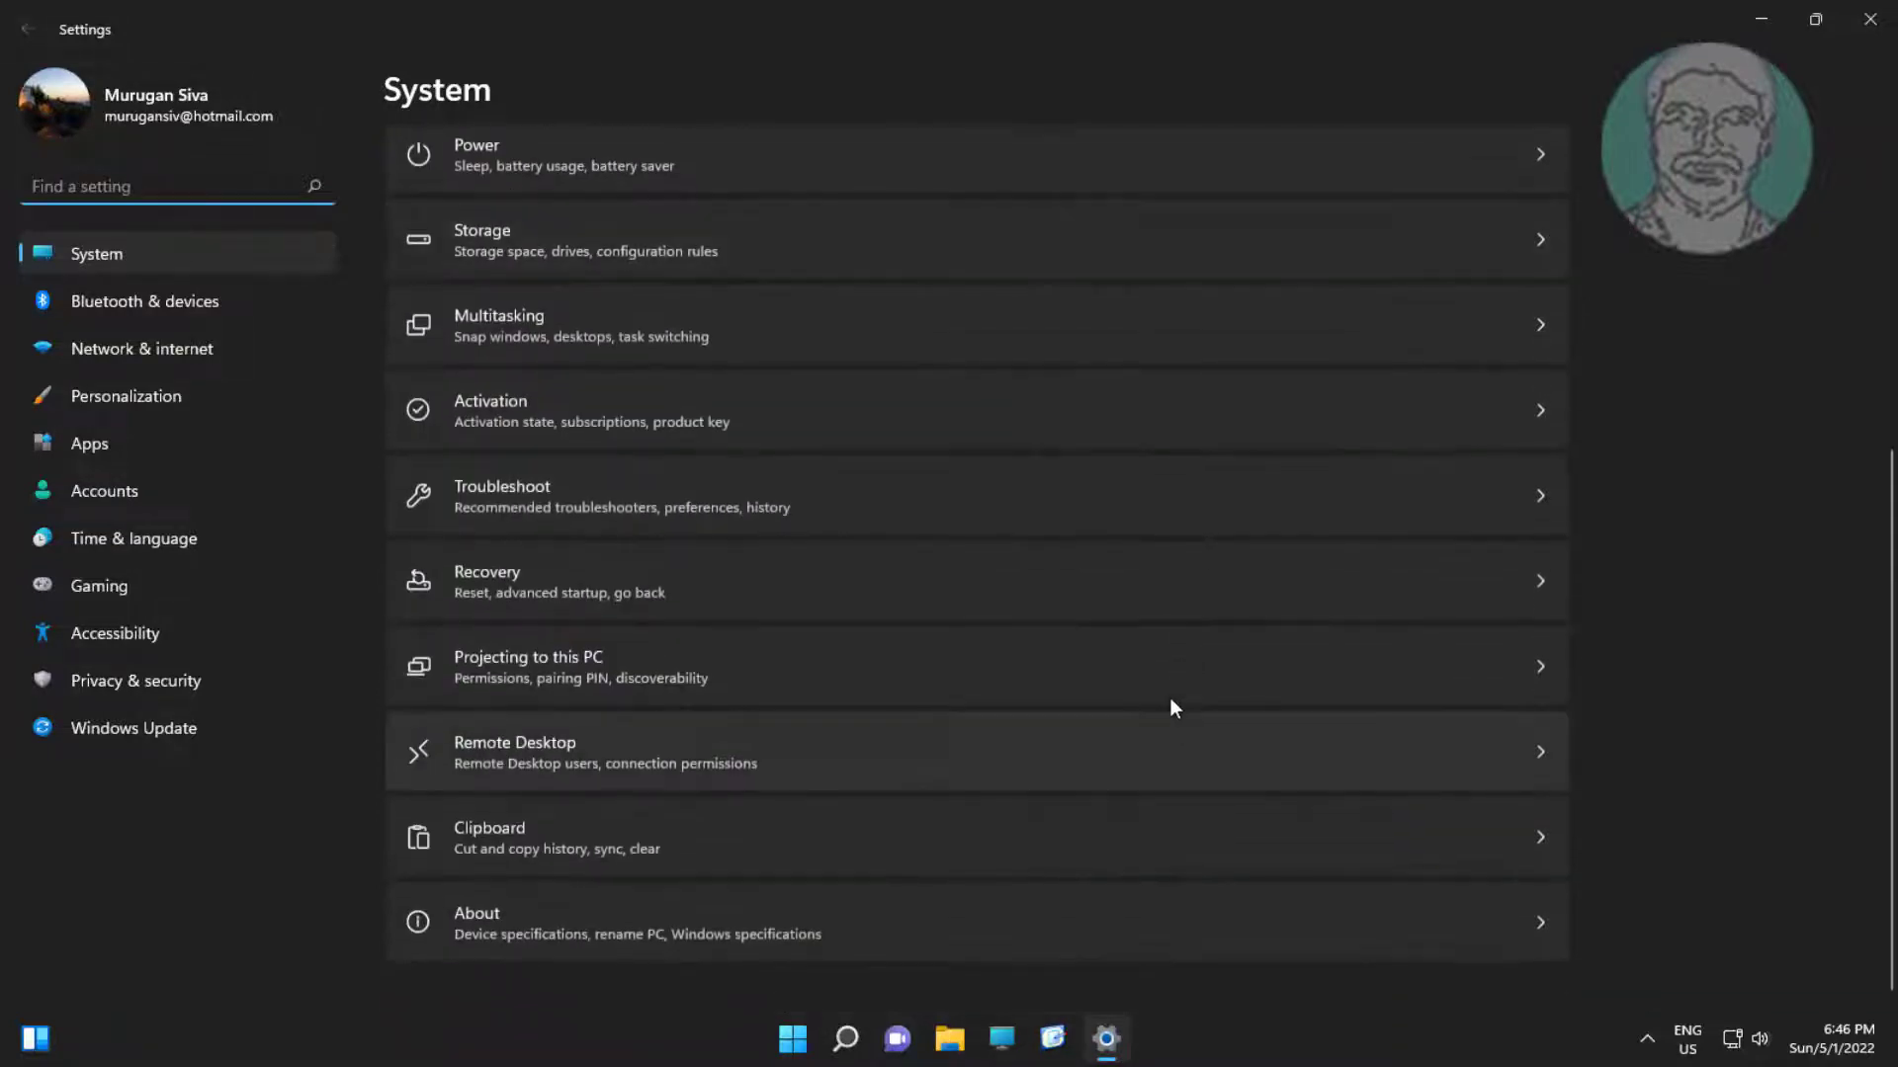
# Step: Run the Keyboard troubleshooter from Other troubleshooters, then close it
pyautogui.click(501, 496)
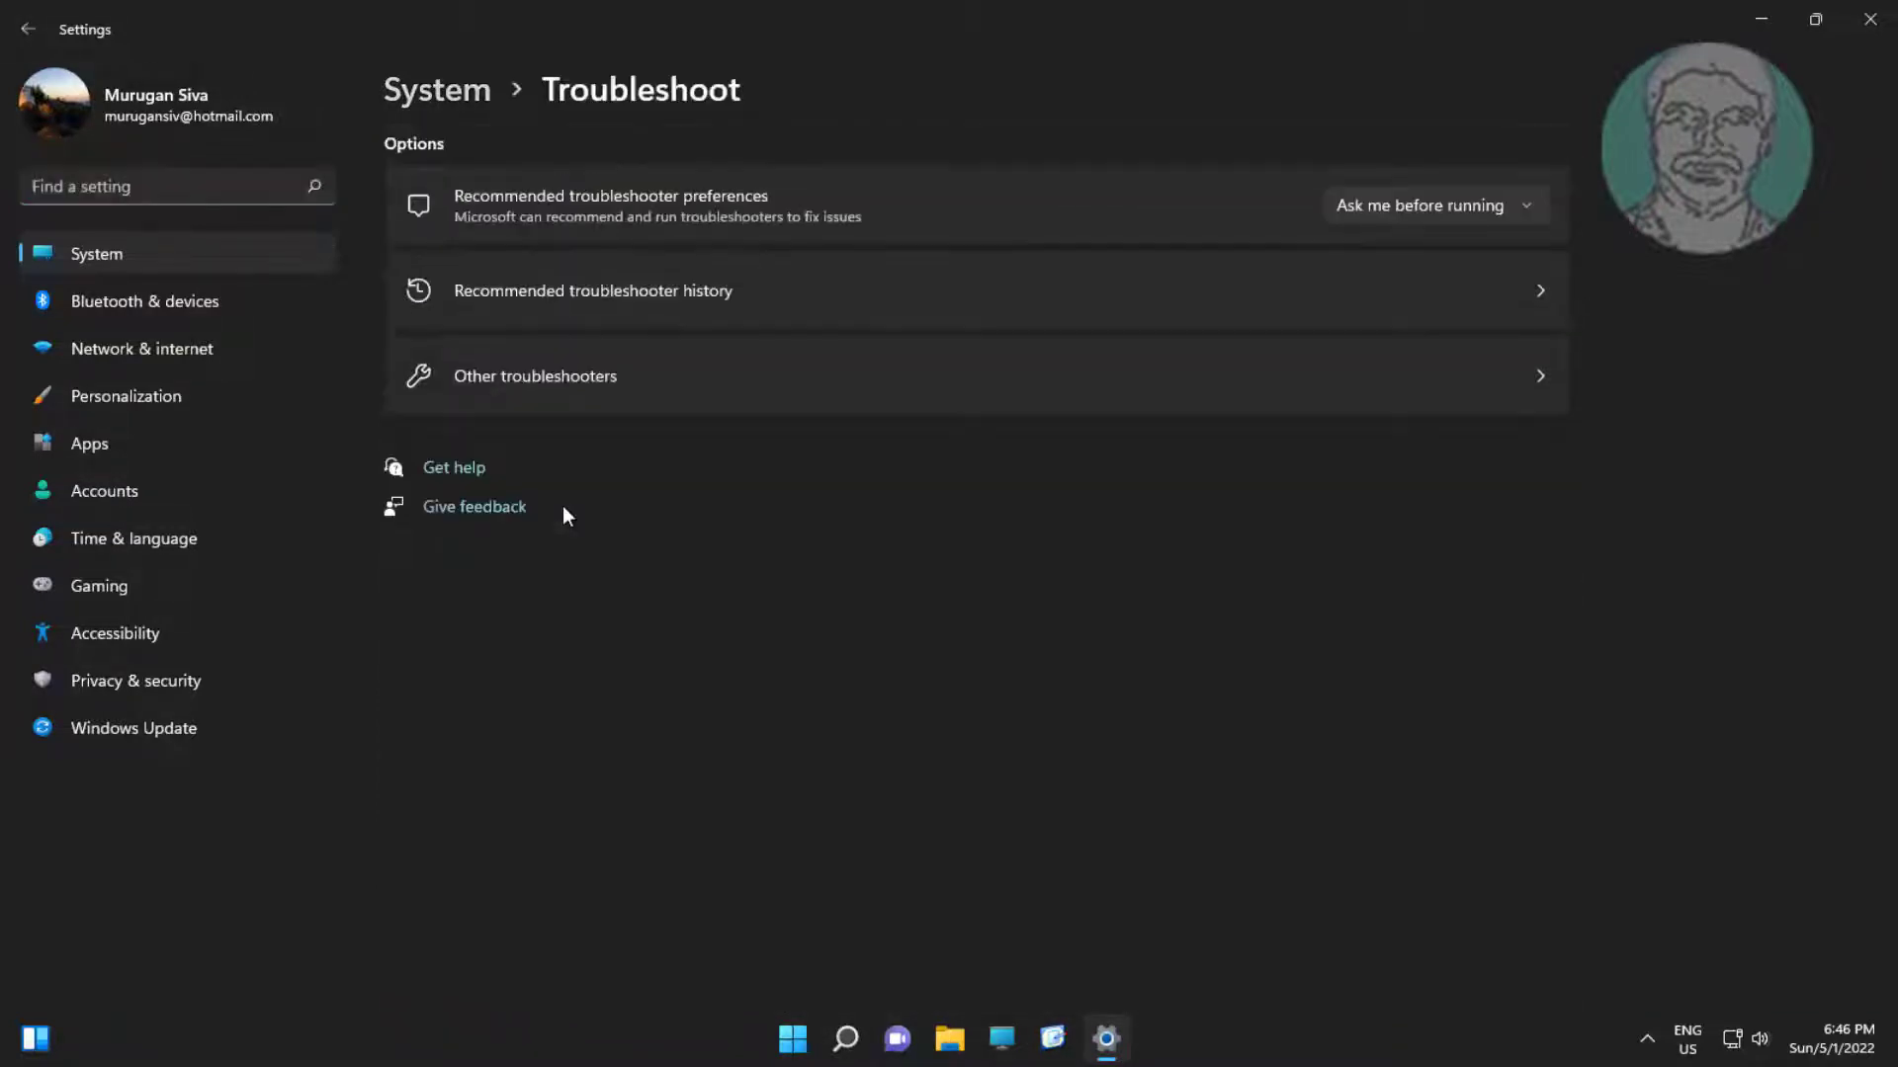
pyautogui.click(533, 375)
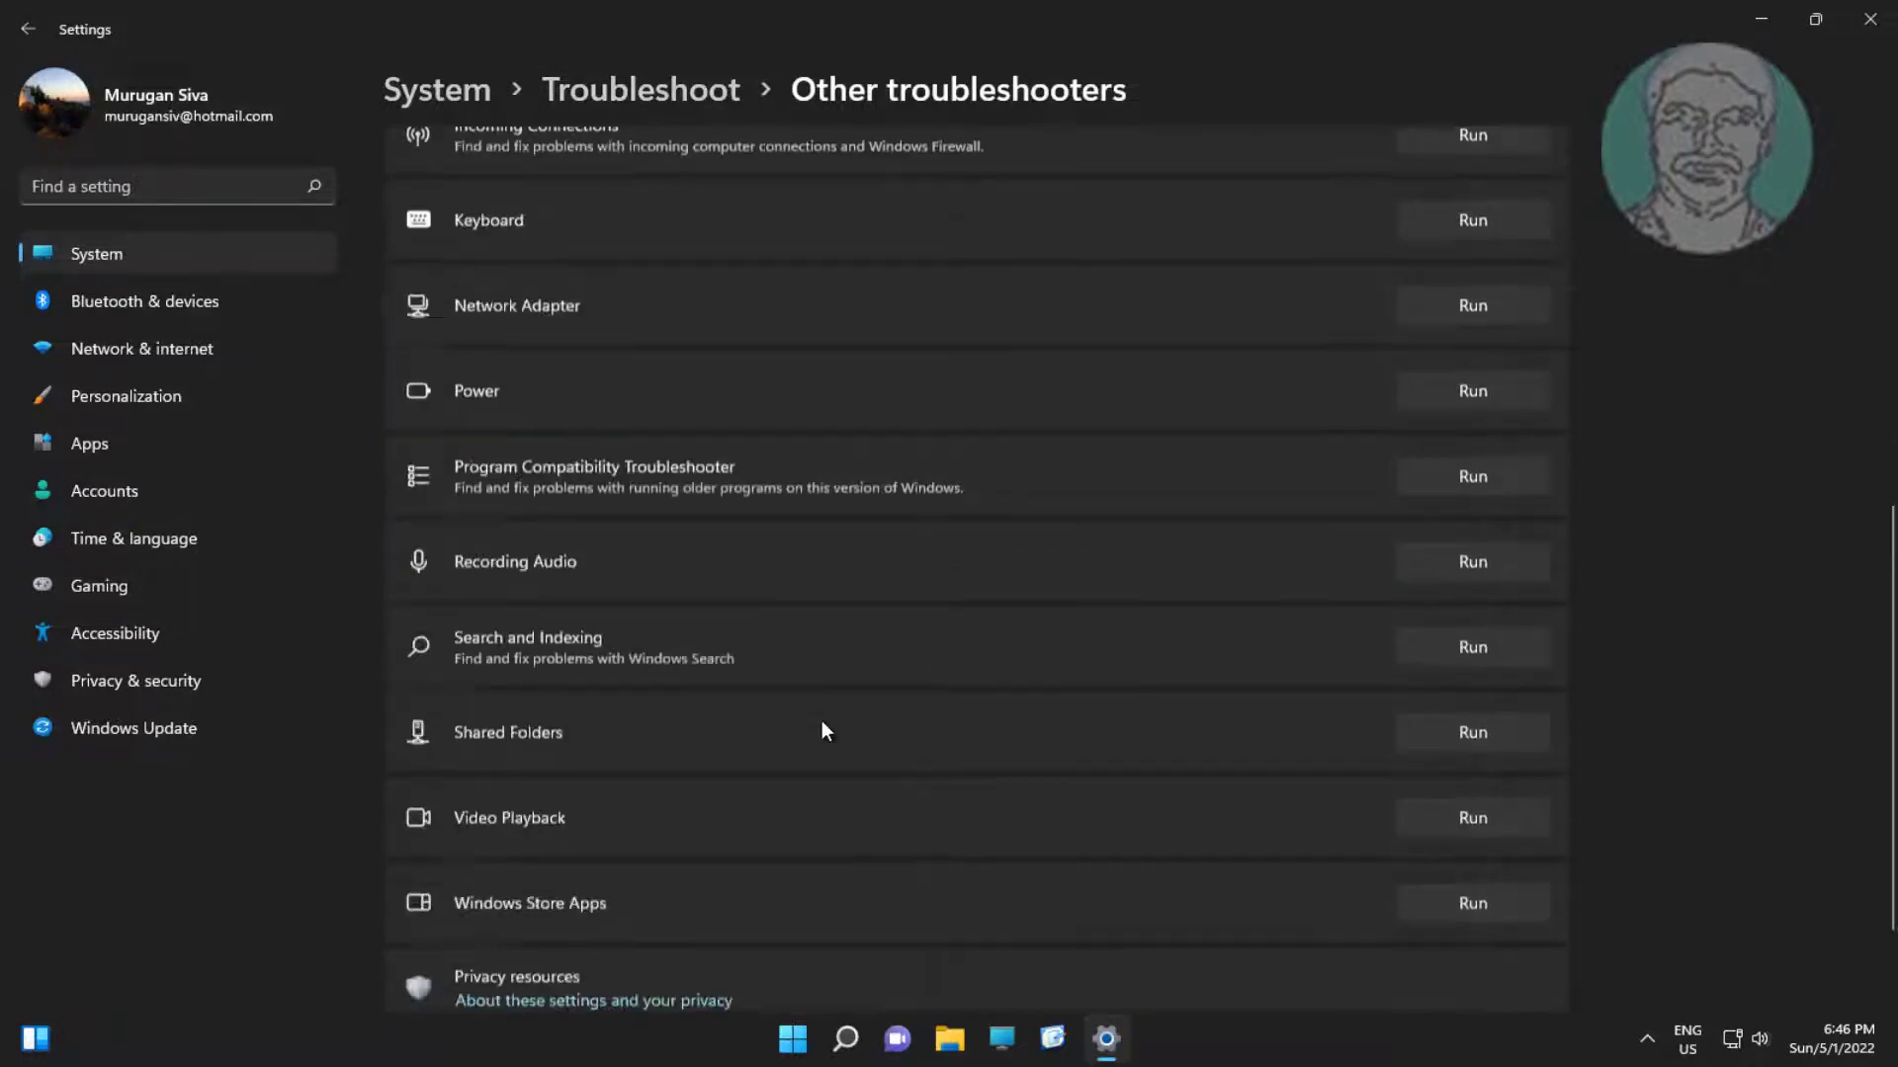
pyautogui.scroll(-3)
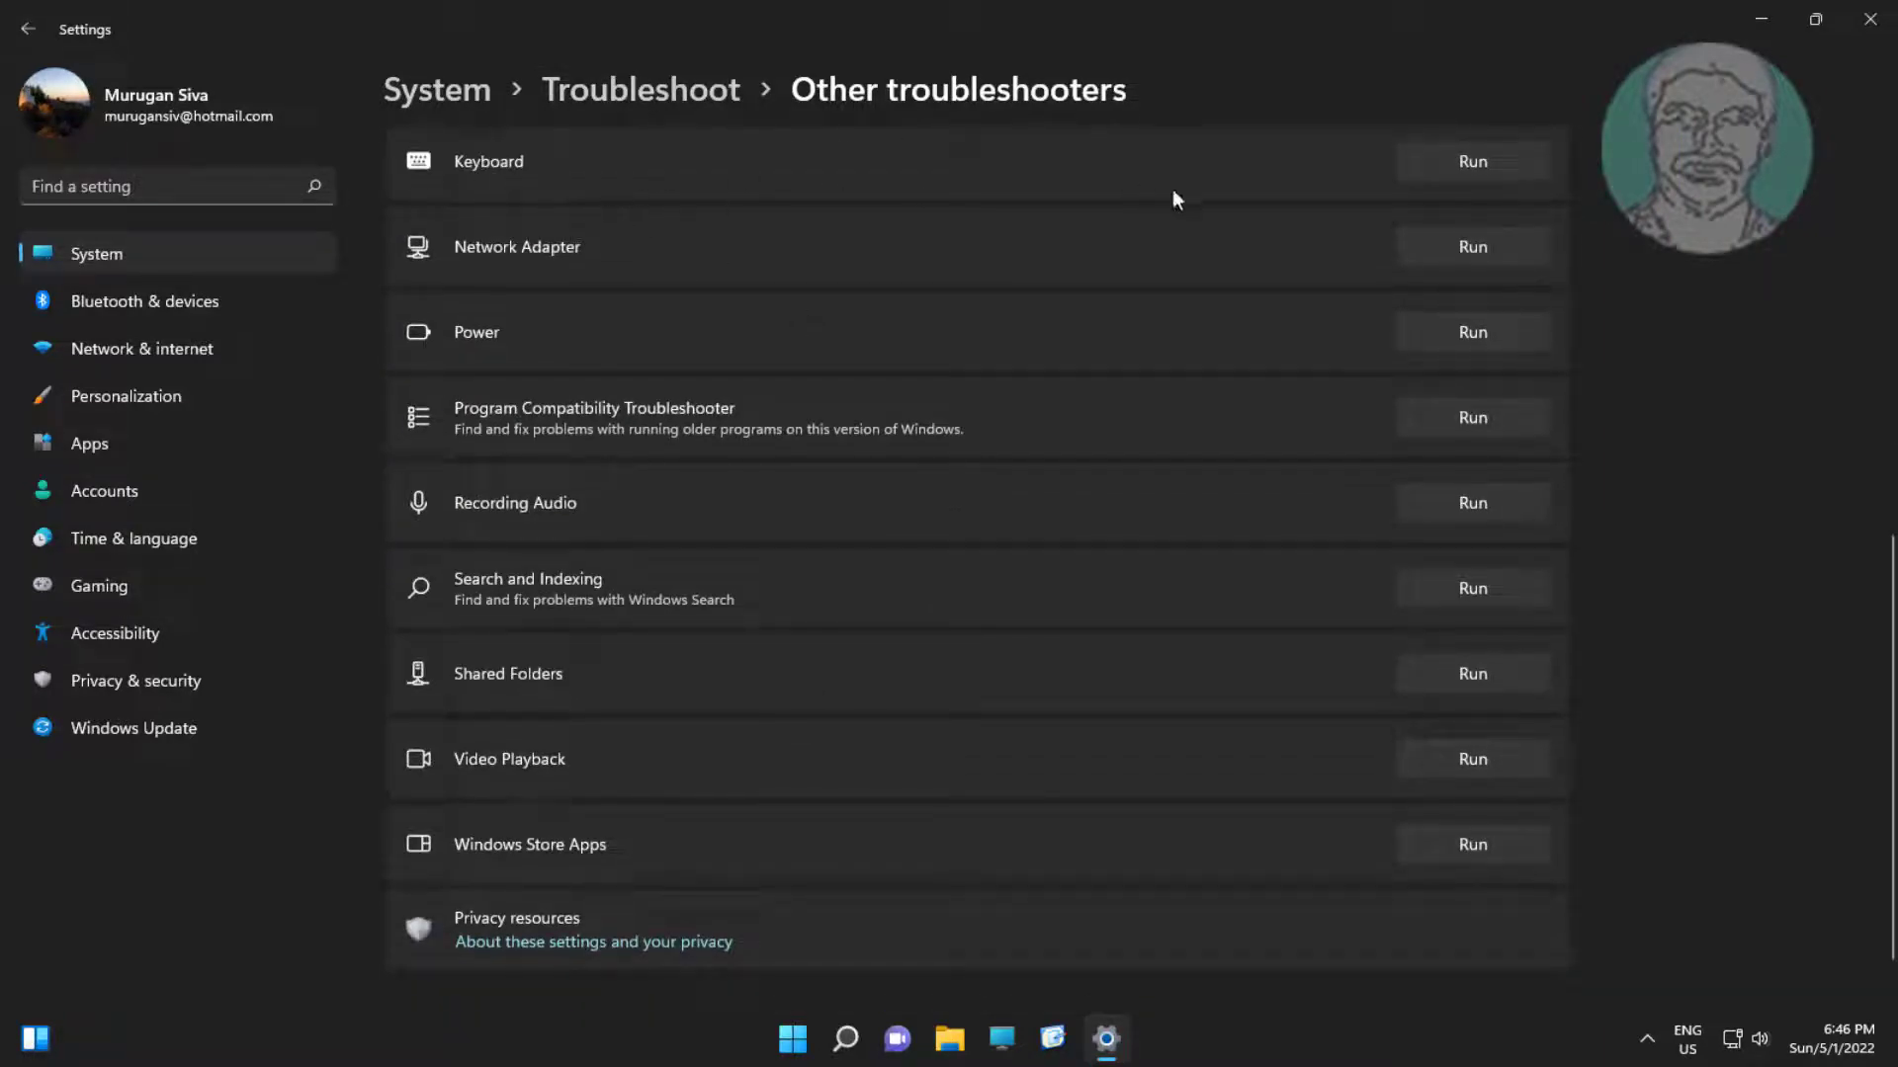
pyautogui.click(1472, 161)
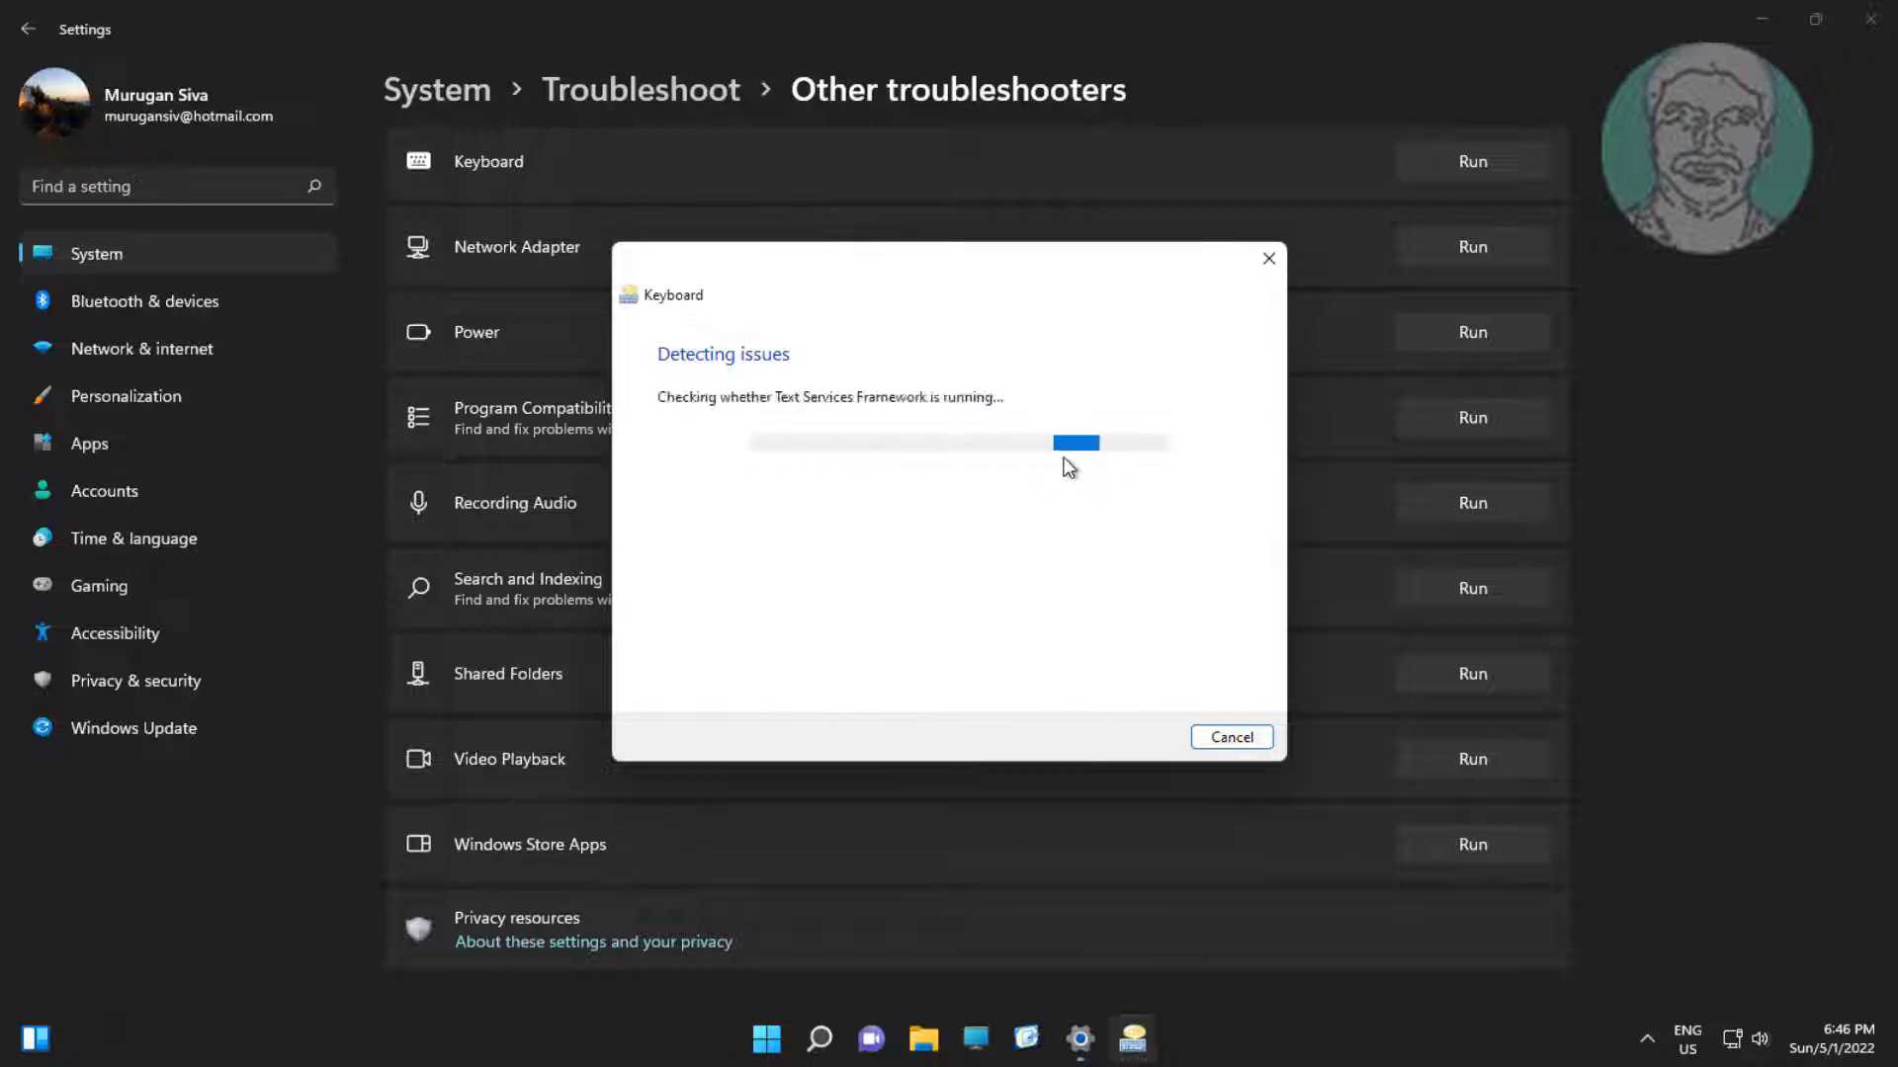
pyautogui.click(1230, 738)
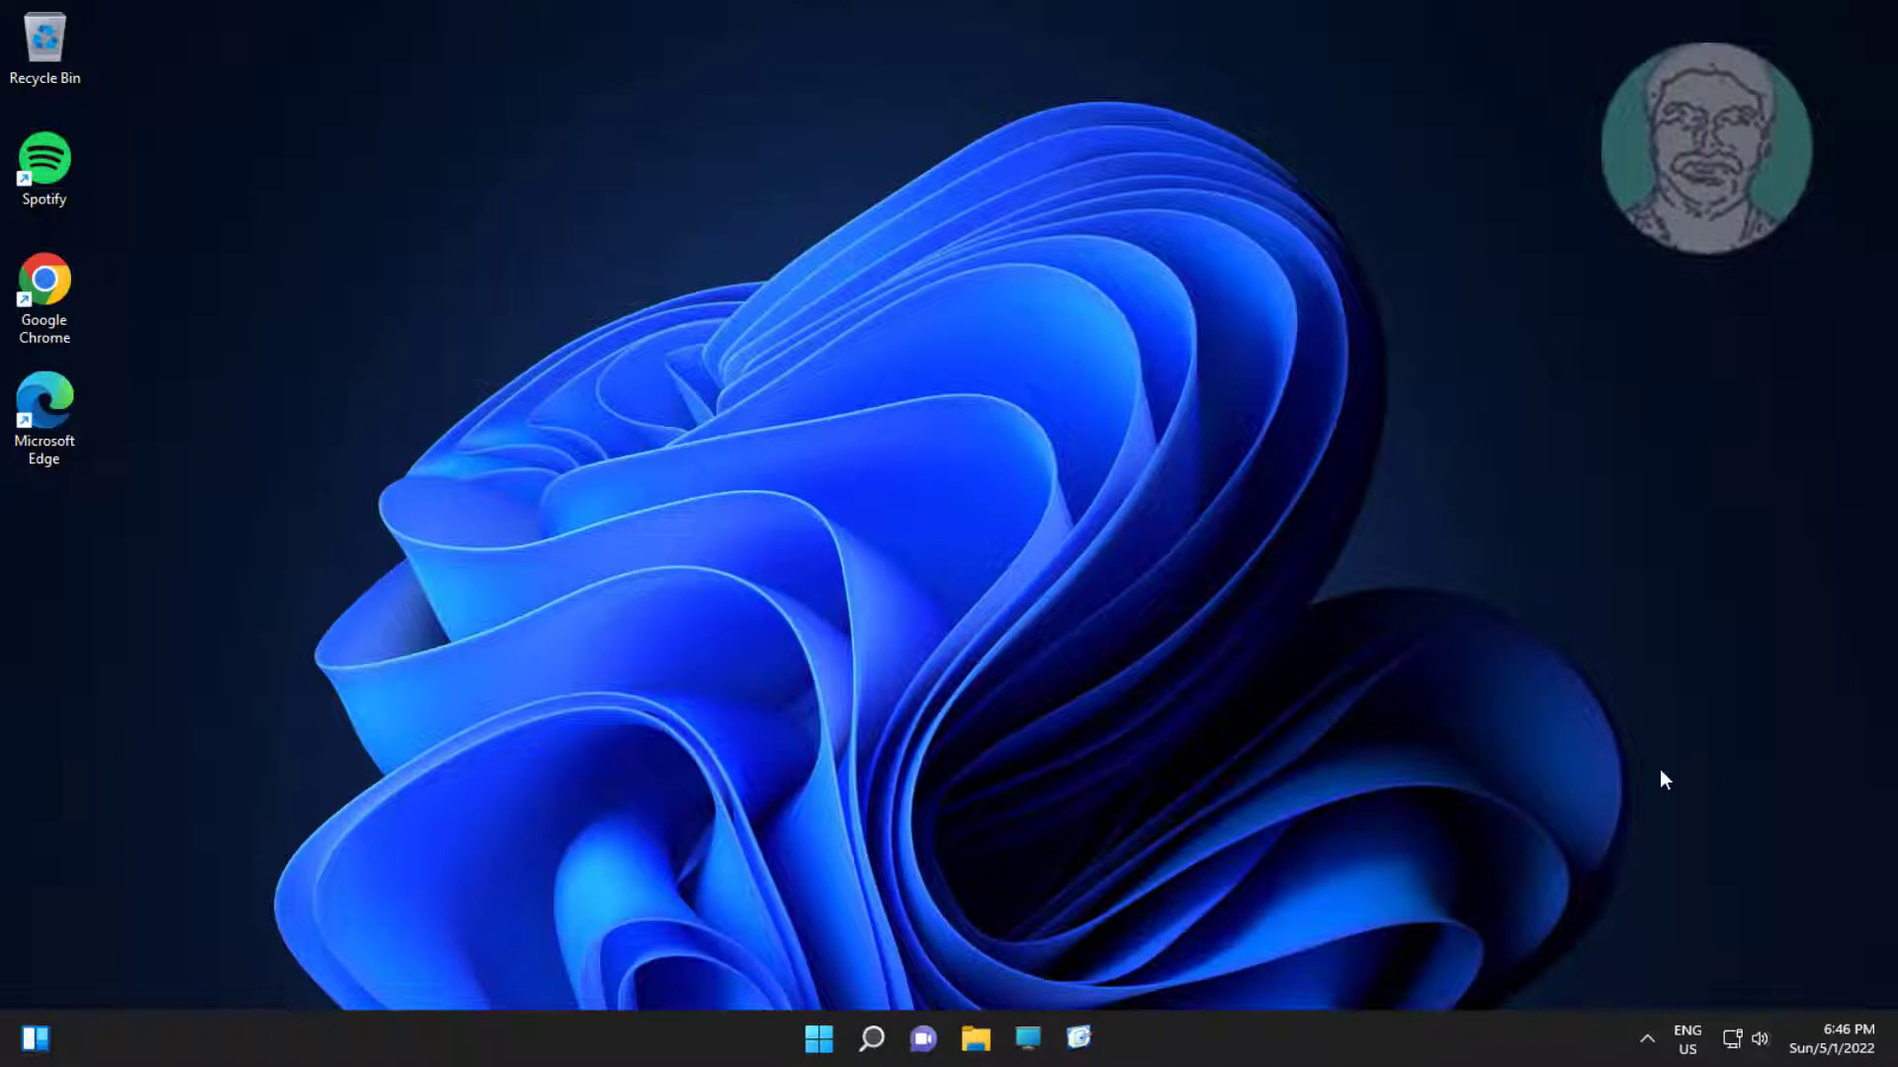
pyautogui.moveTo(944, 938)
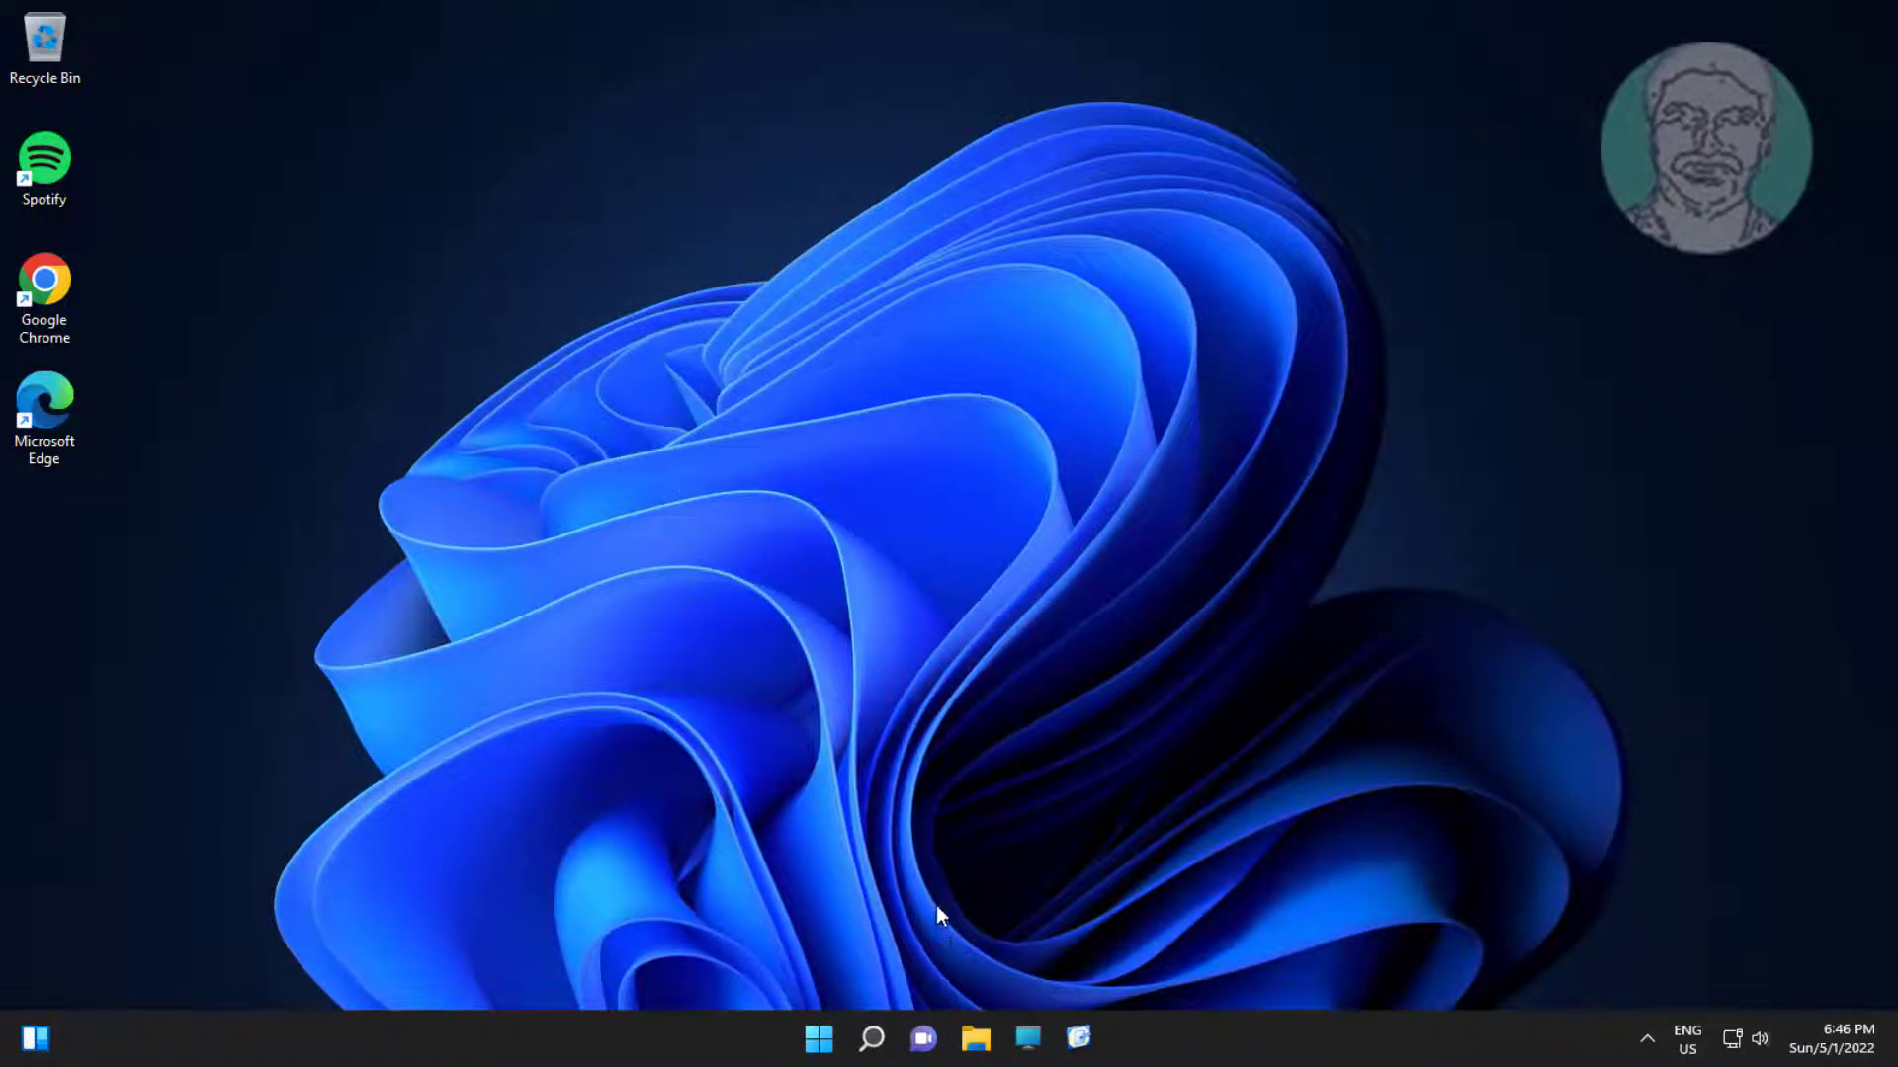
# Step: Search for 'device manager' from the taskbar to launch Device Manager
pyautogui.click(870, 1038)
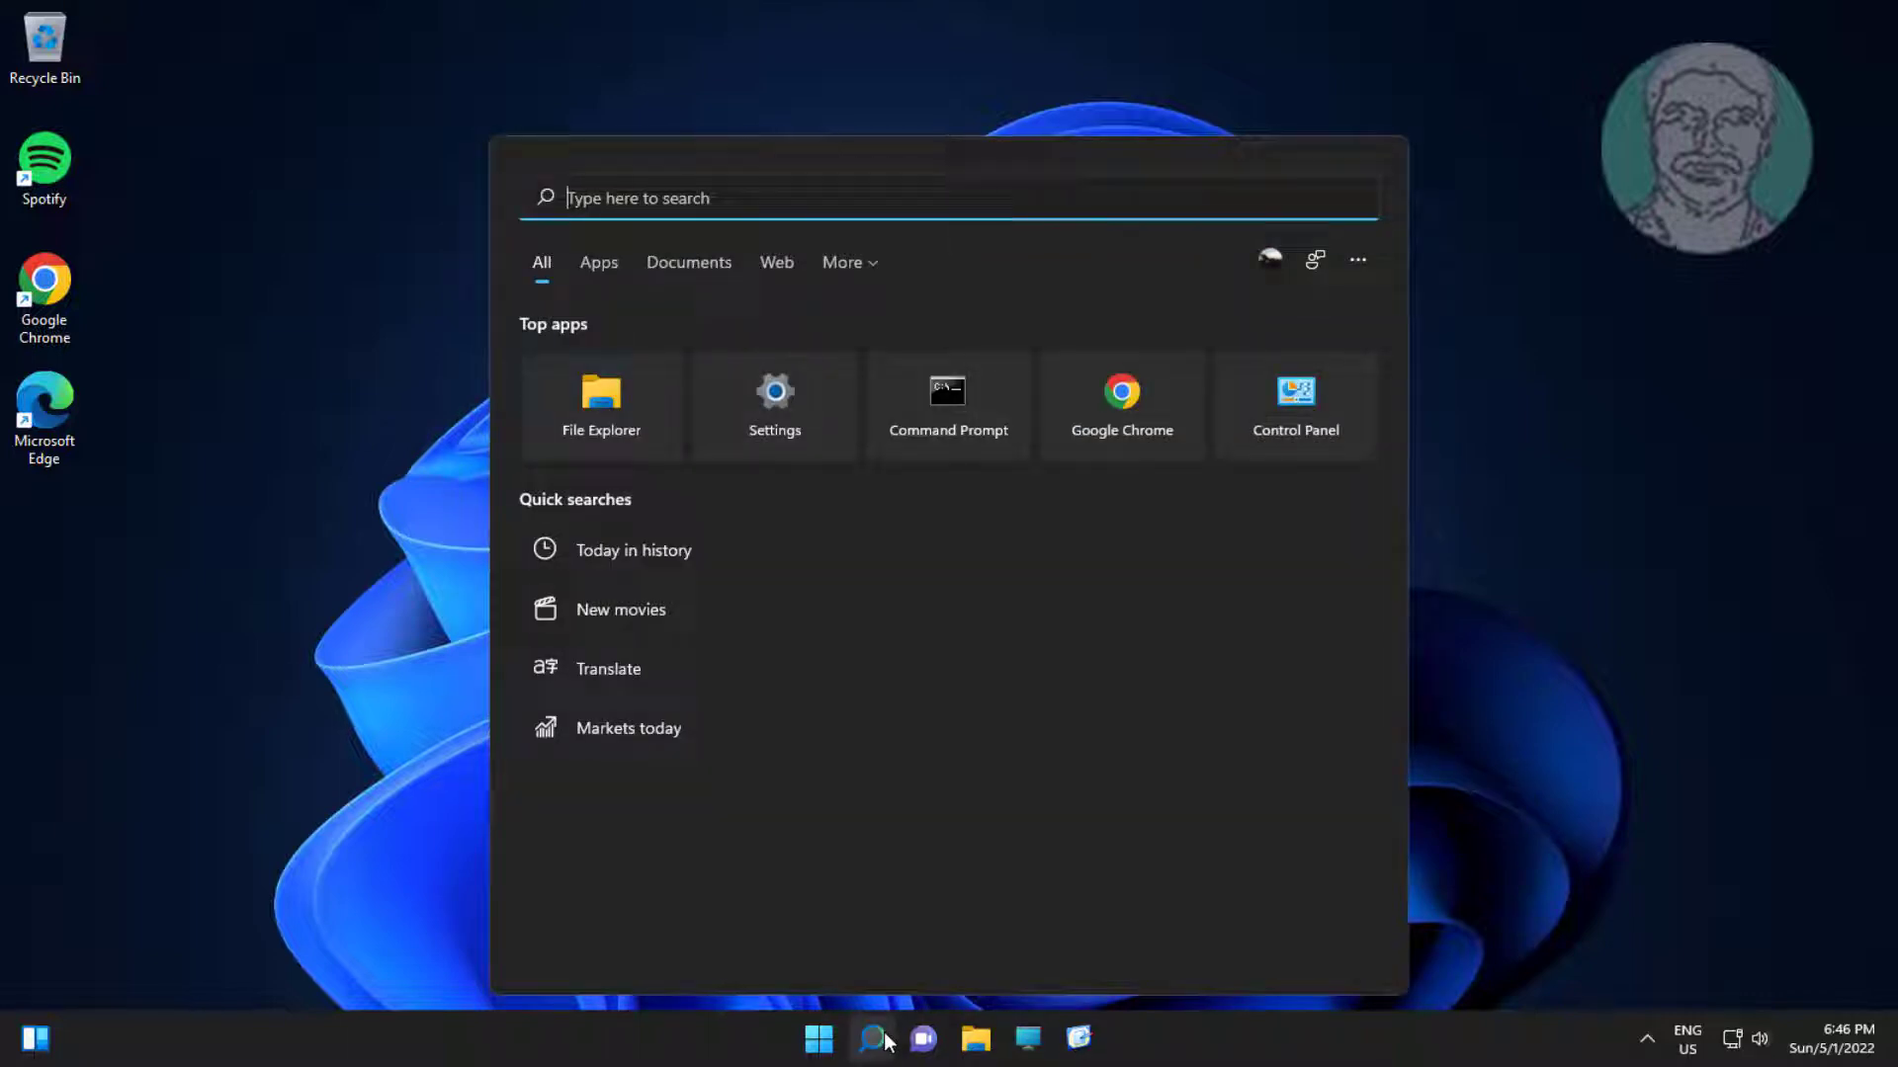
pyautogui.write('de')
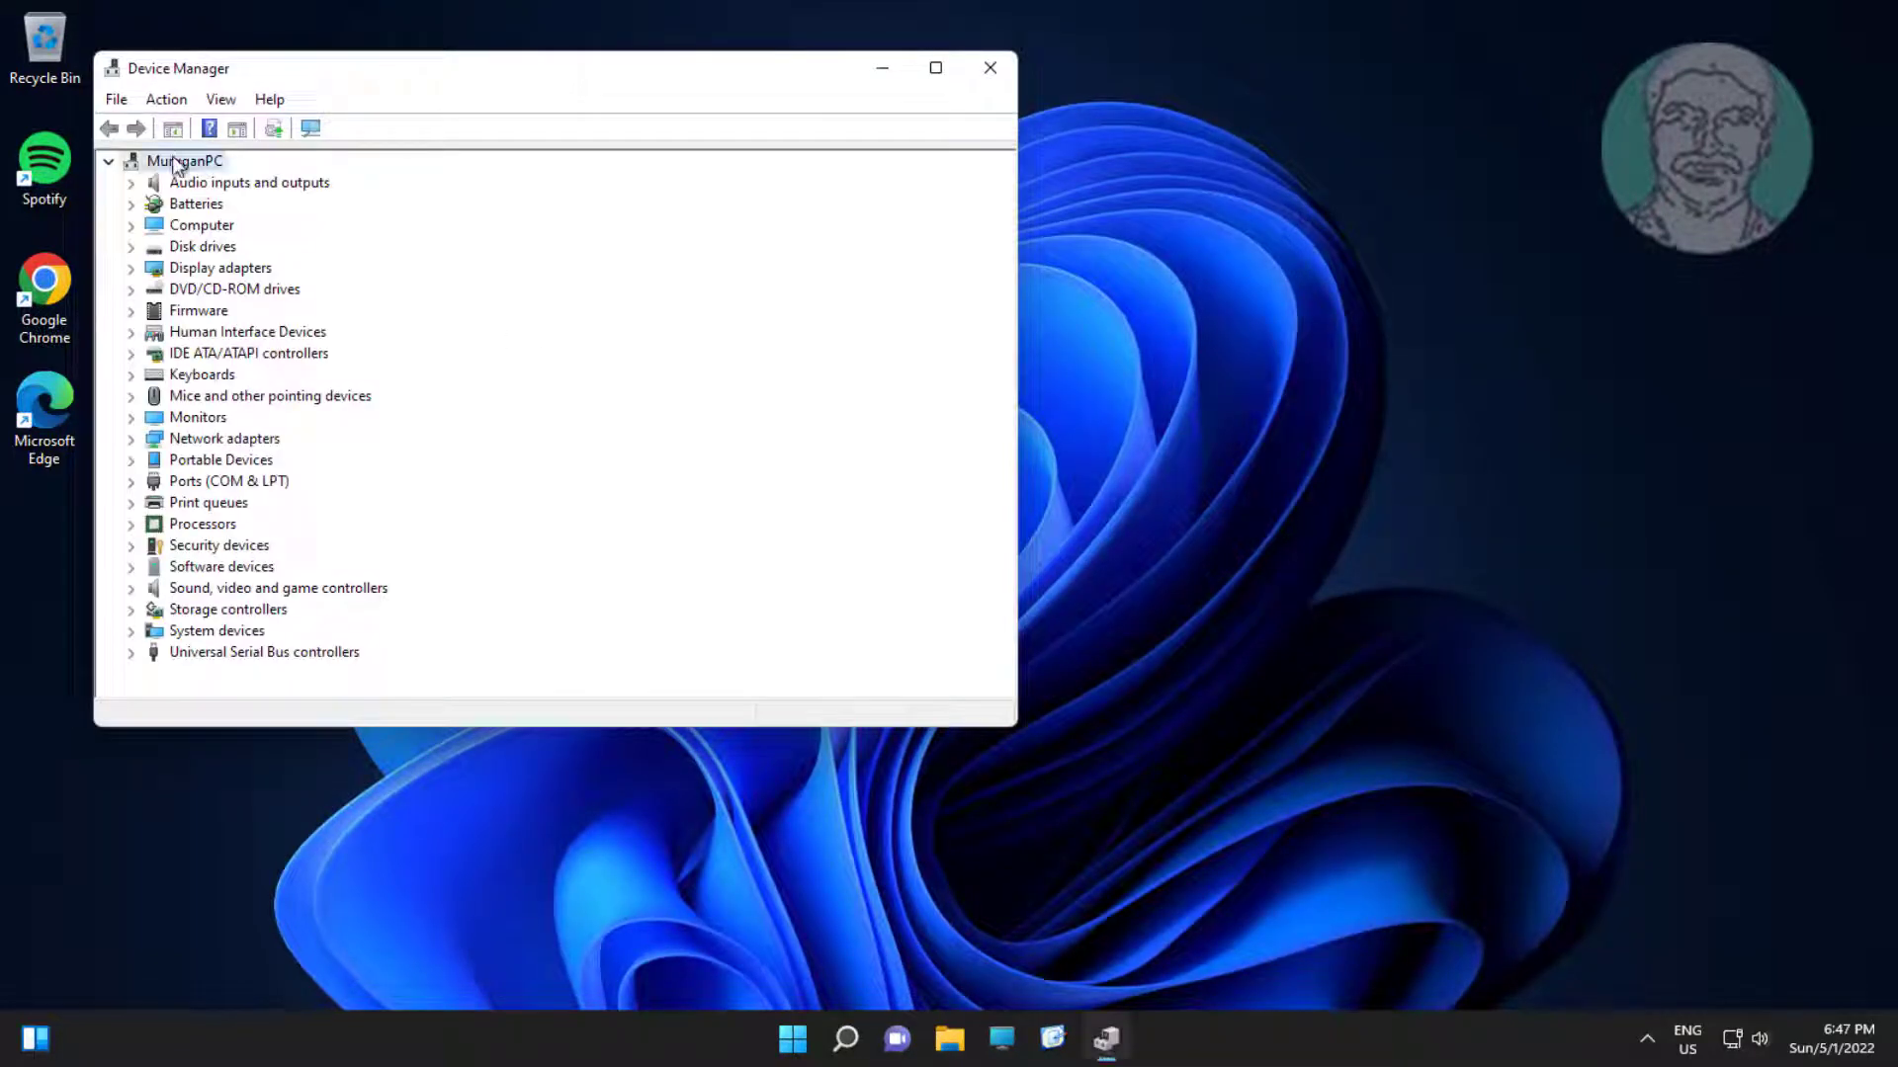
# Step: Scan for hardware changes and expand Keyboards to show the Standard PS/2 Keyboard
pyautogui.click(166, 99)
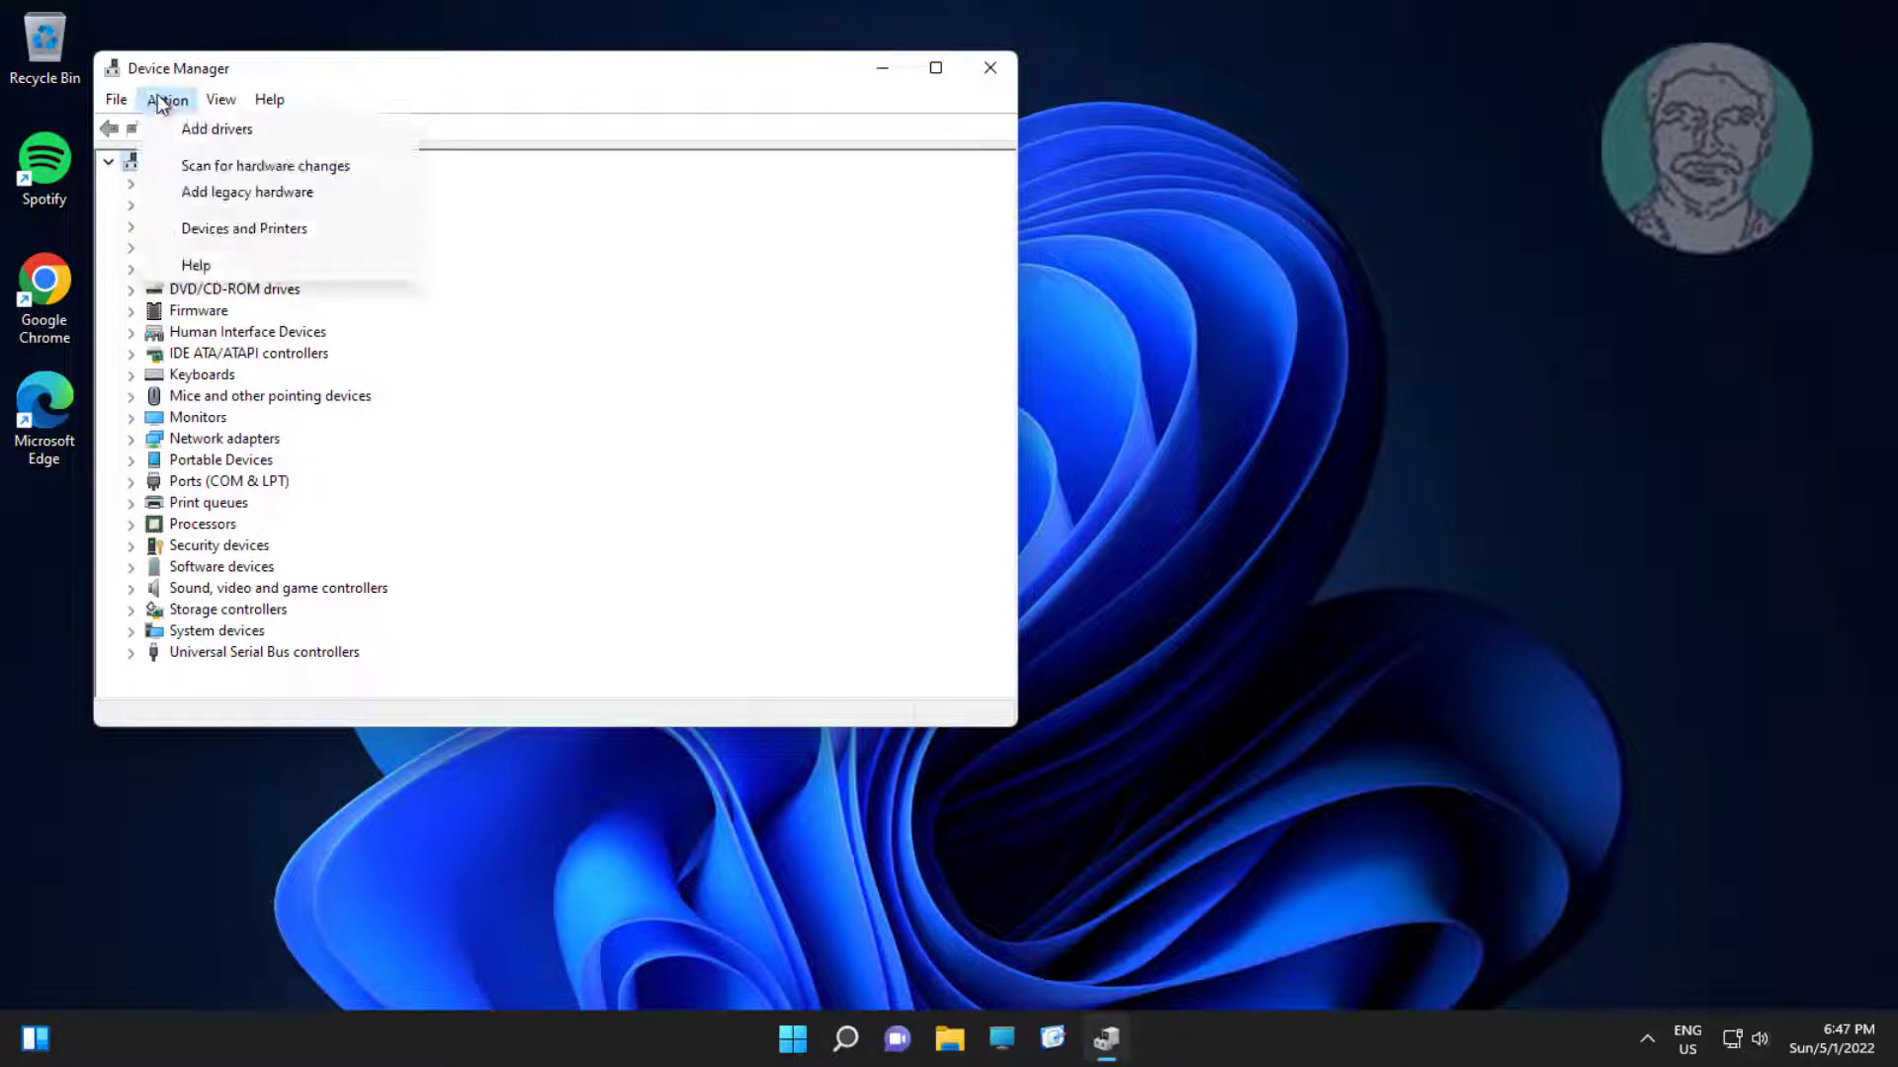
pyautogui.click(264, 166)
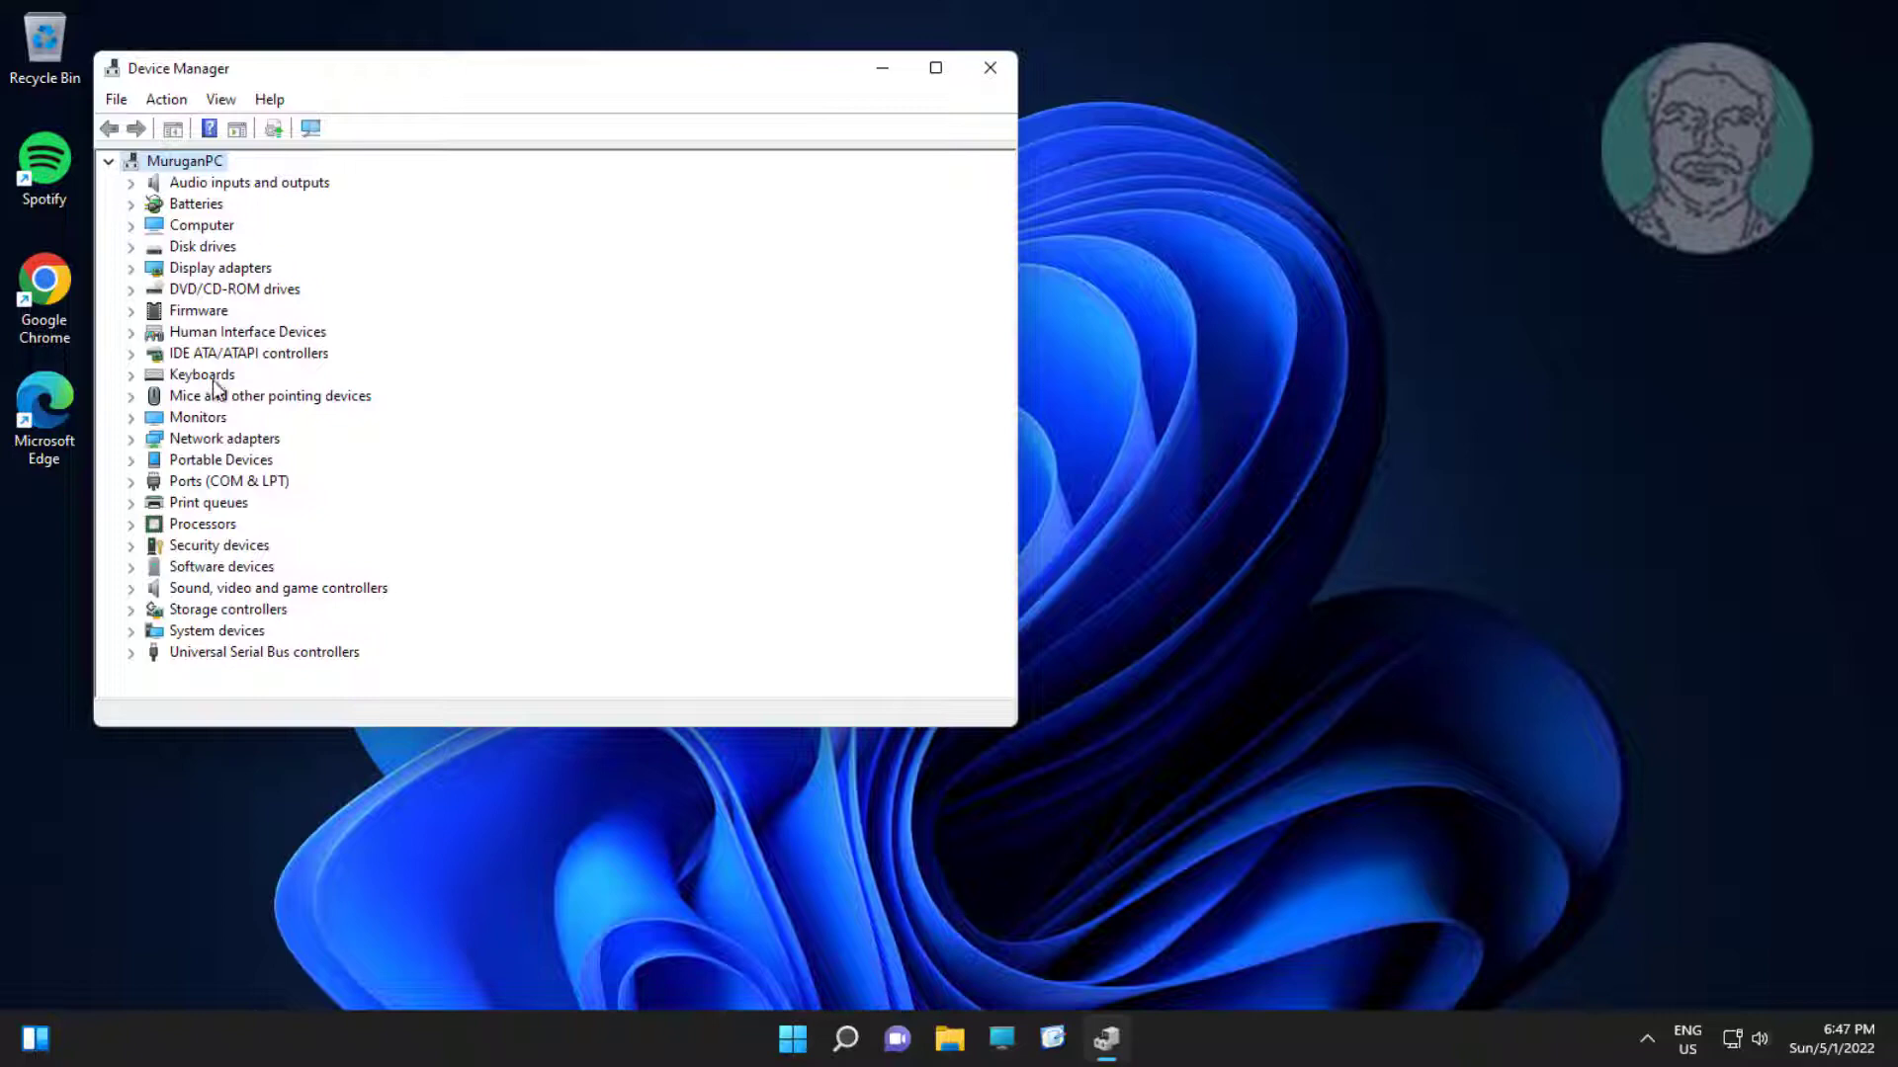
pyautogui.click(130, 373)
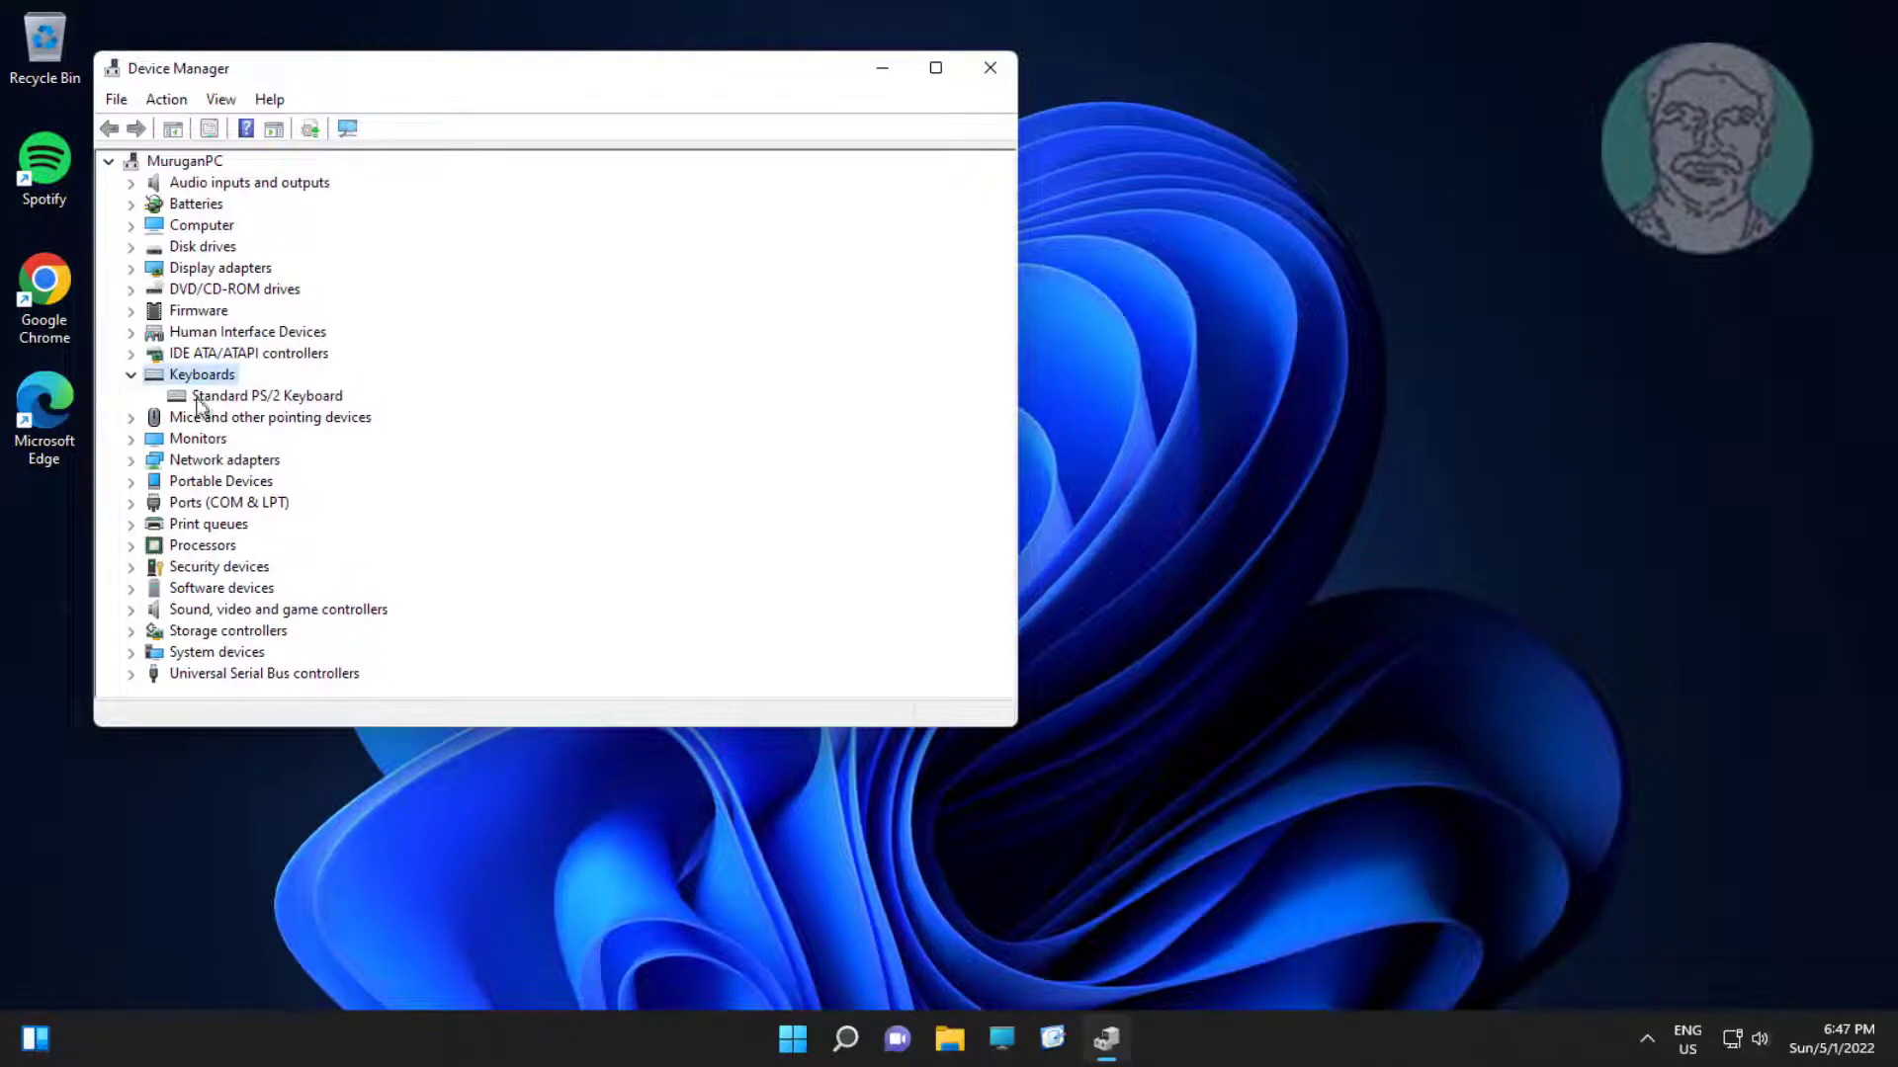
pyautogui.moveTo(480, 372)
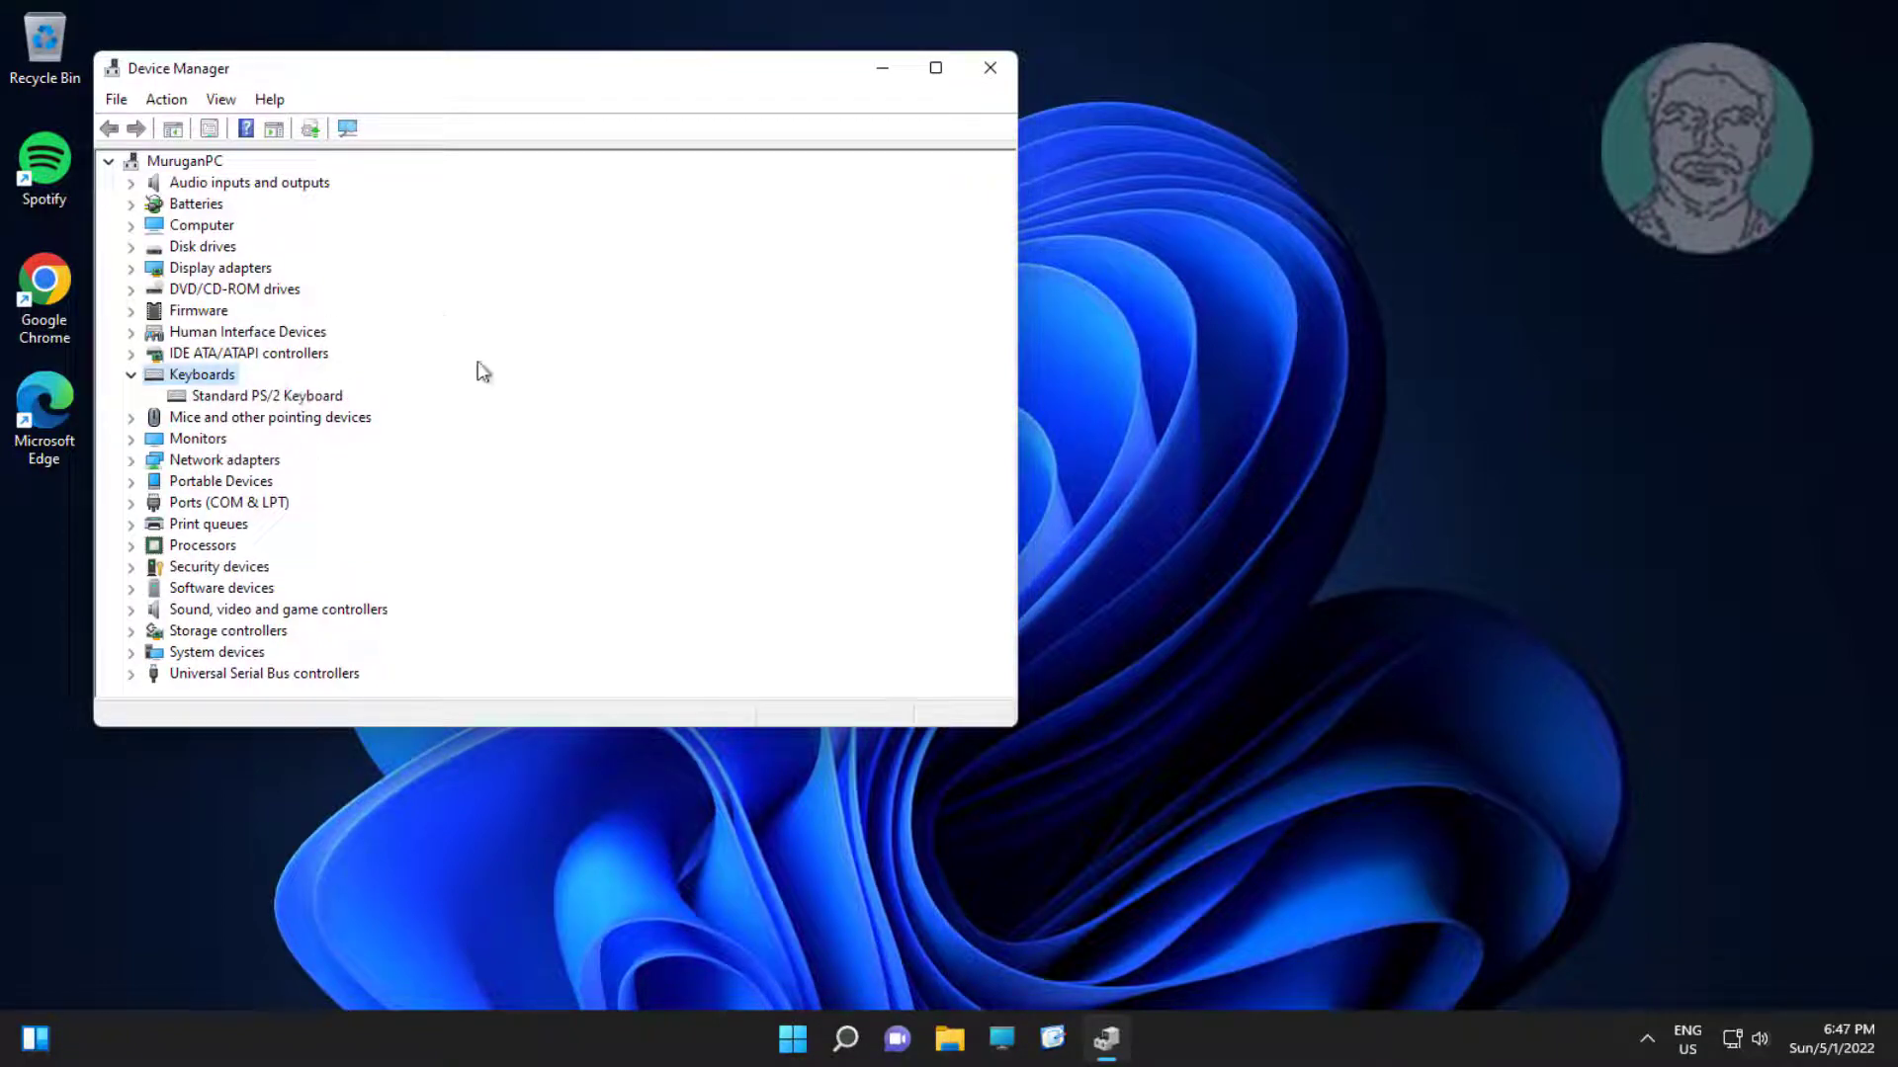
pyautogui.click(989, 68)
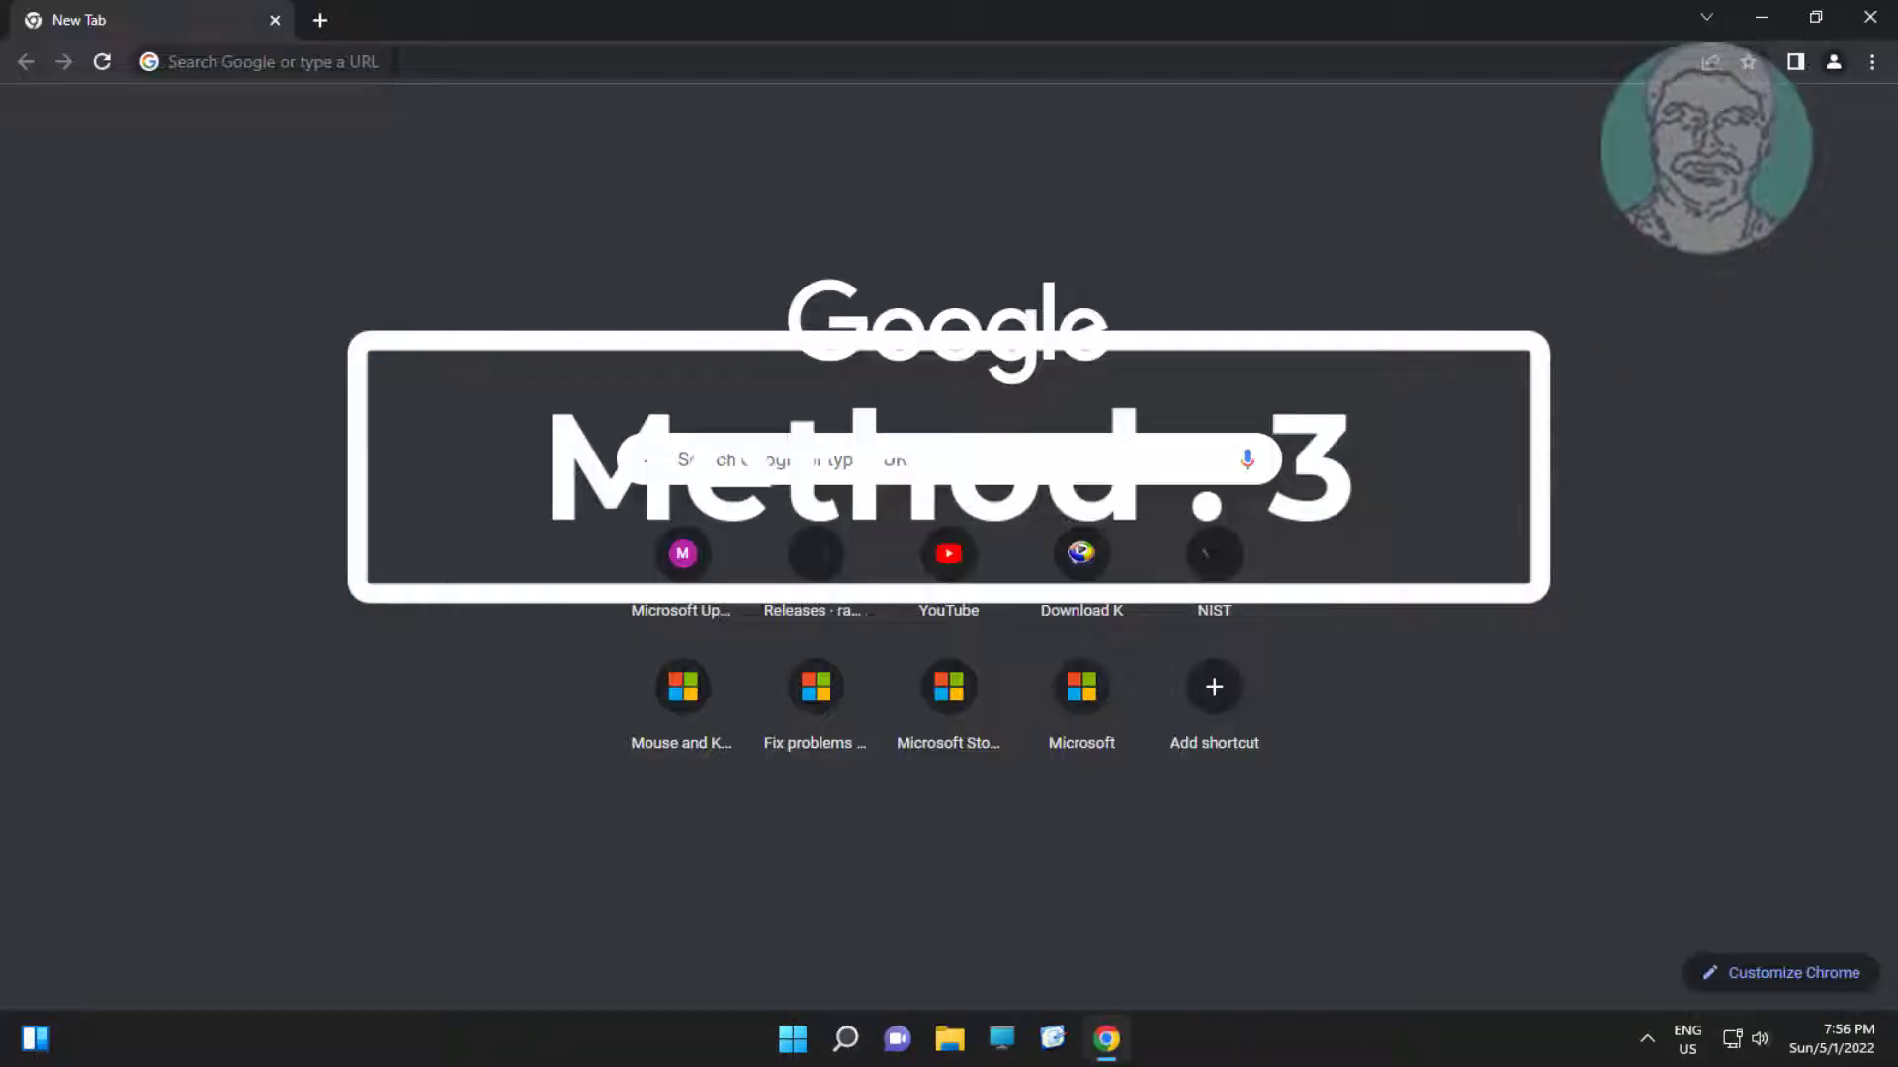
# Step: Search Chrome for 'dell keyboard download' to reach Dell's Smartcard USB keyboard driver page
pyautogui.click(254, 61)
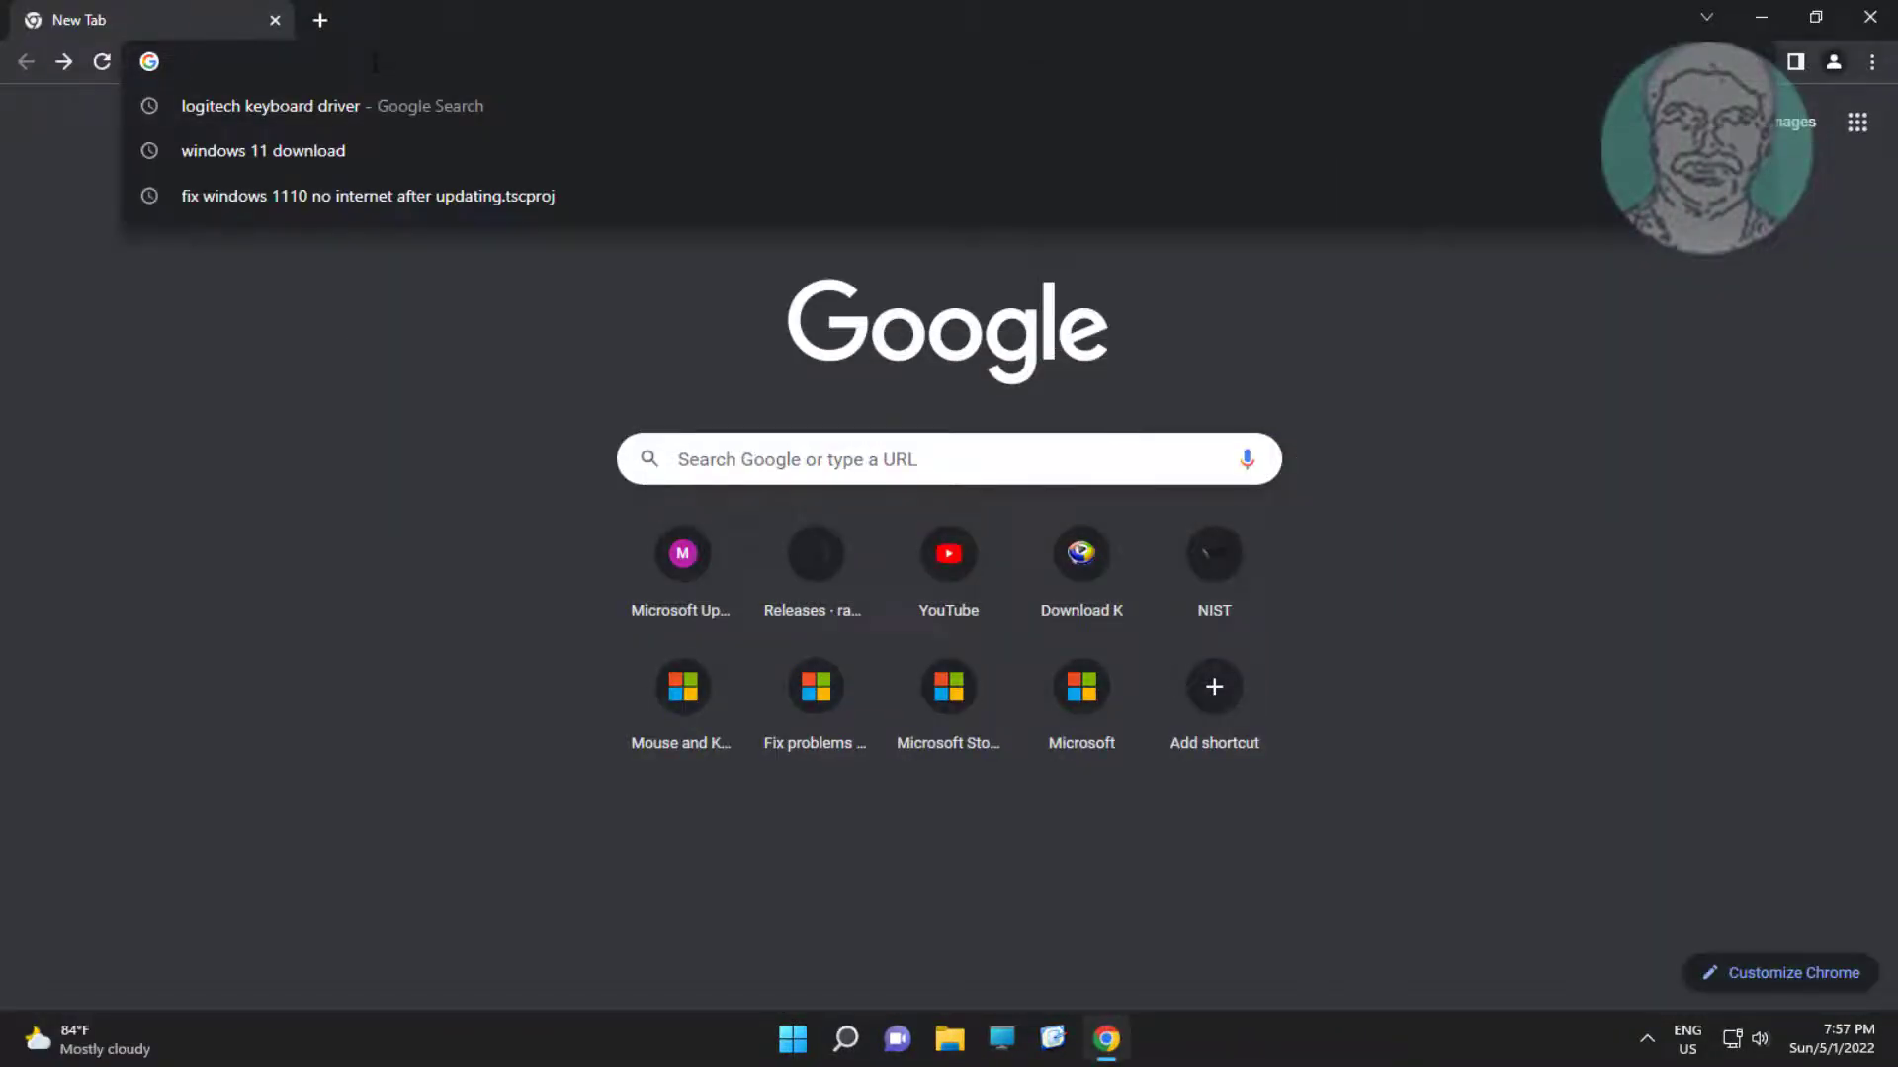
pyautogui.write('dell keyboard dr')
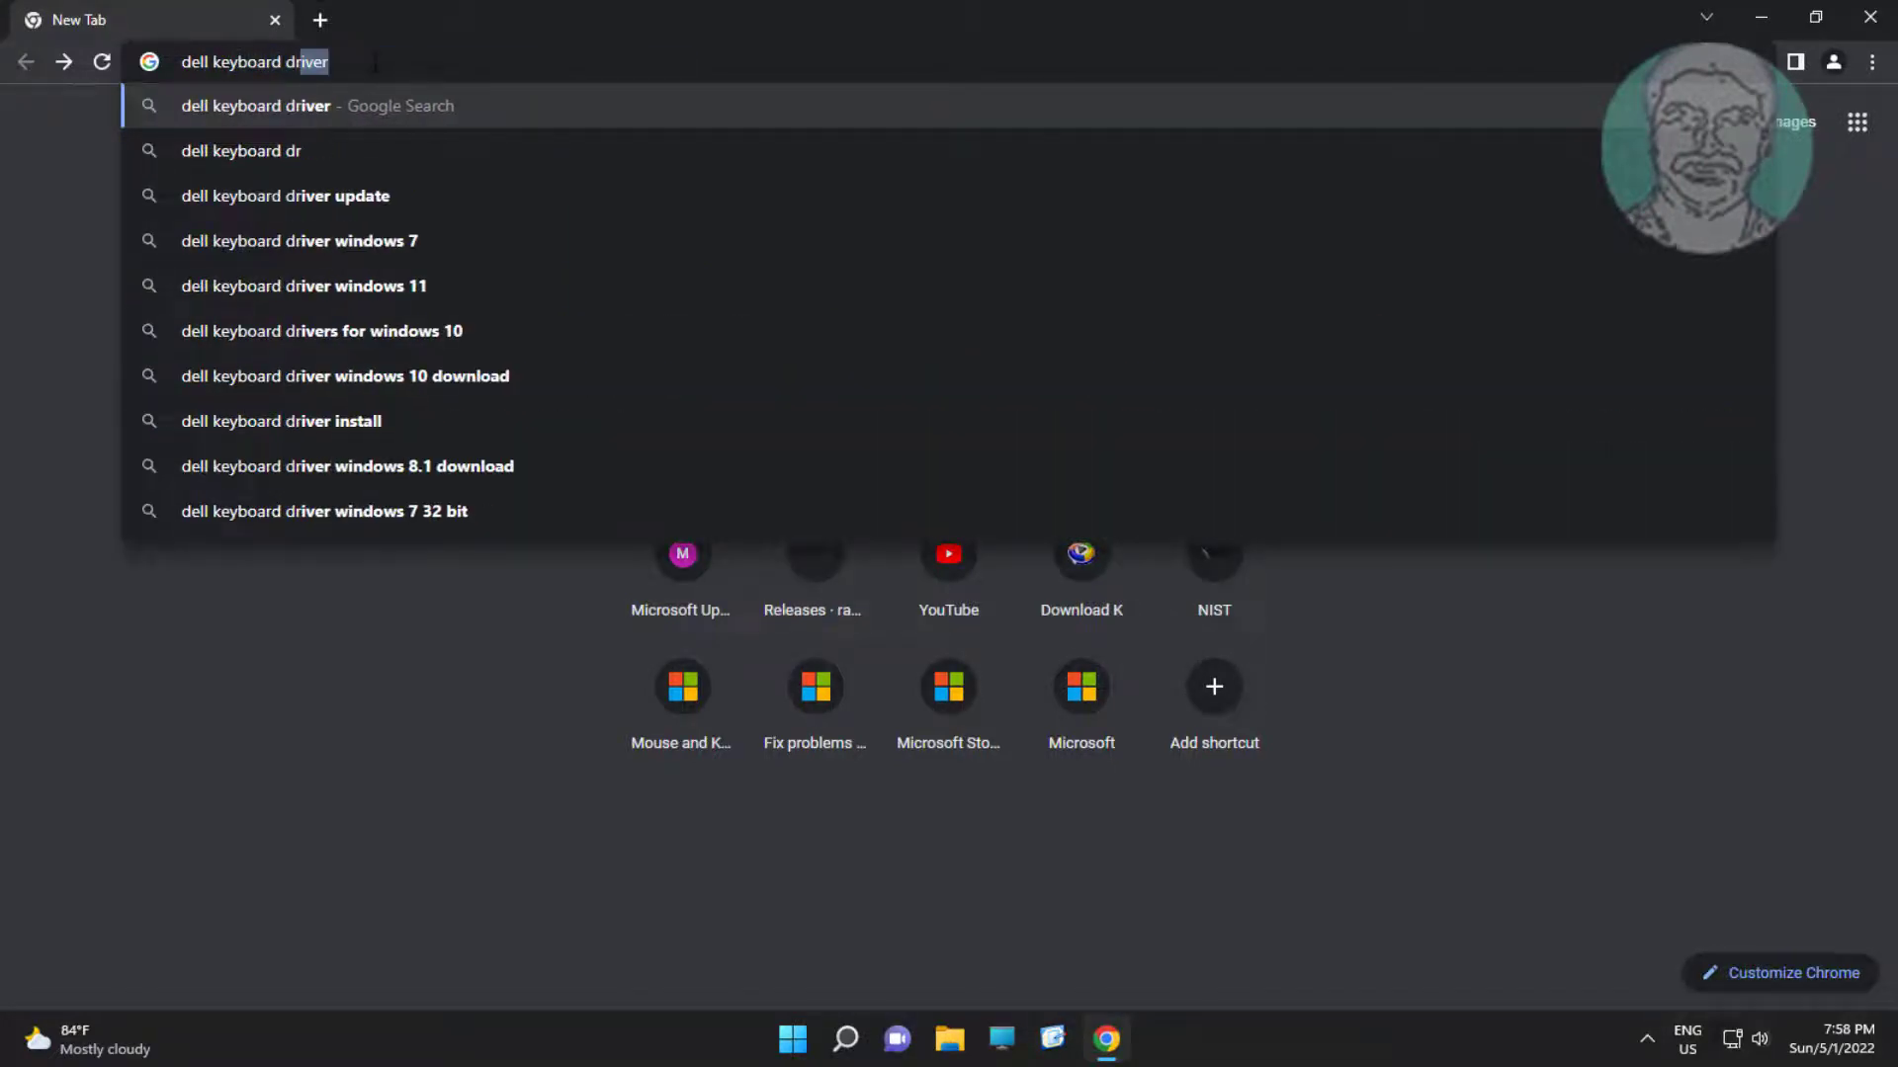
pyautogui.write('download')
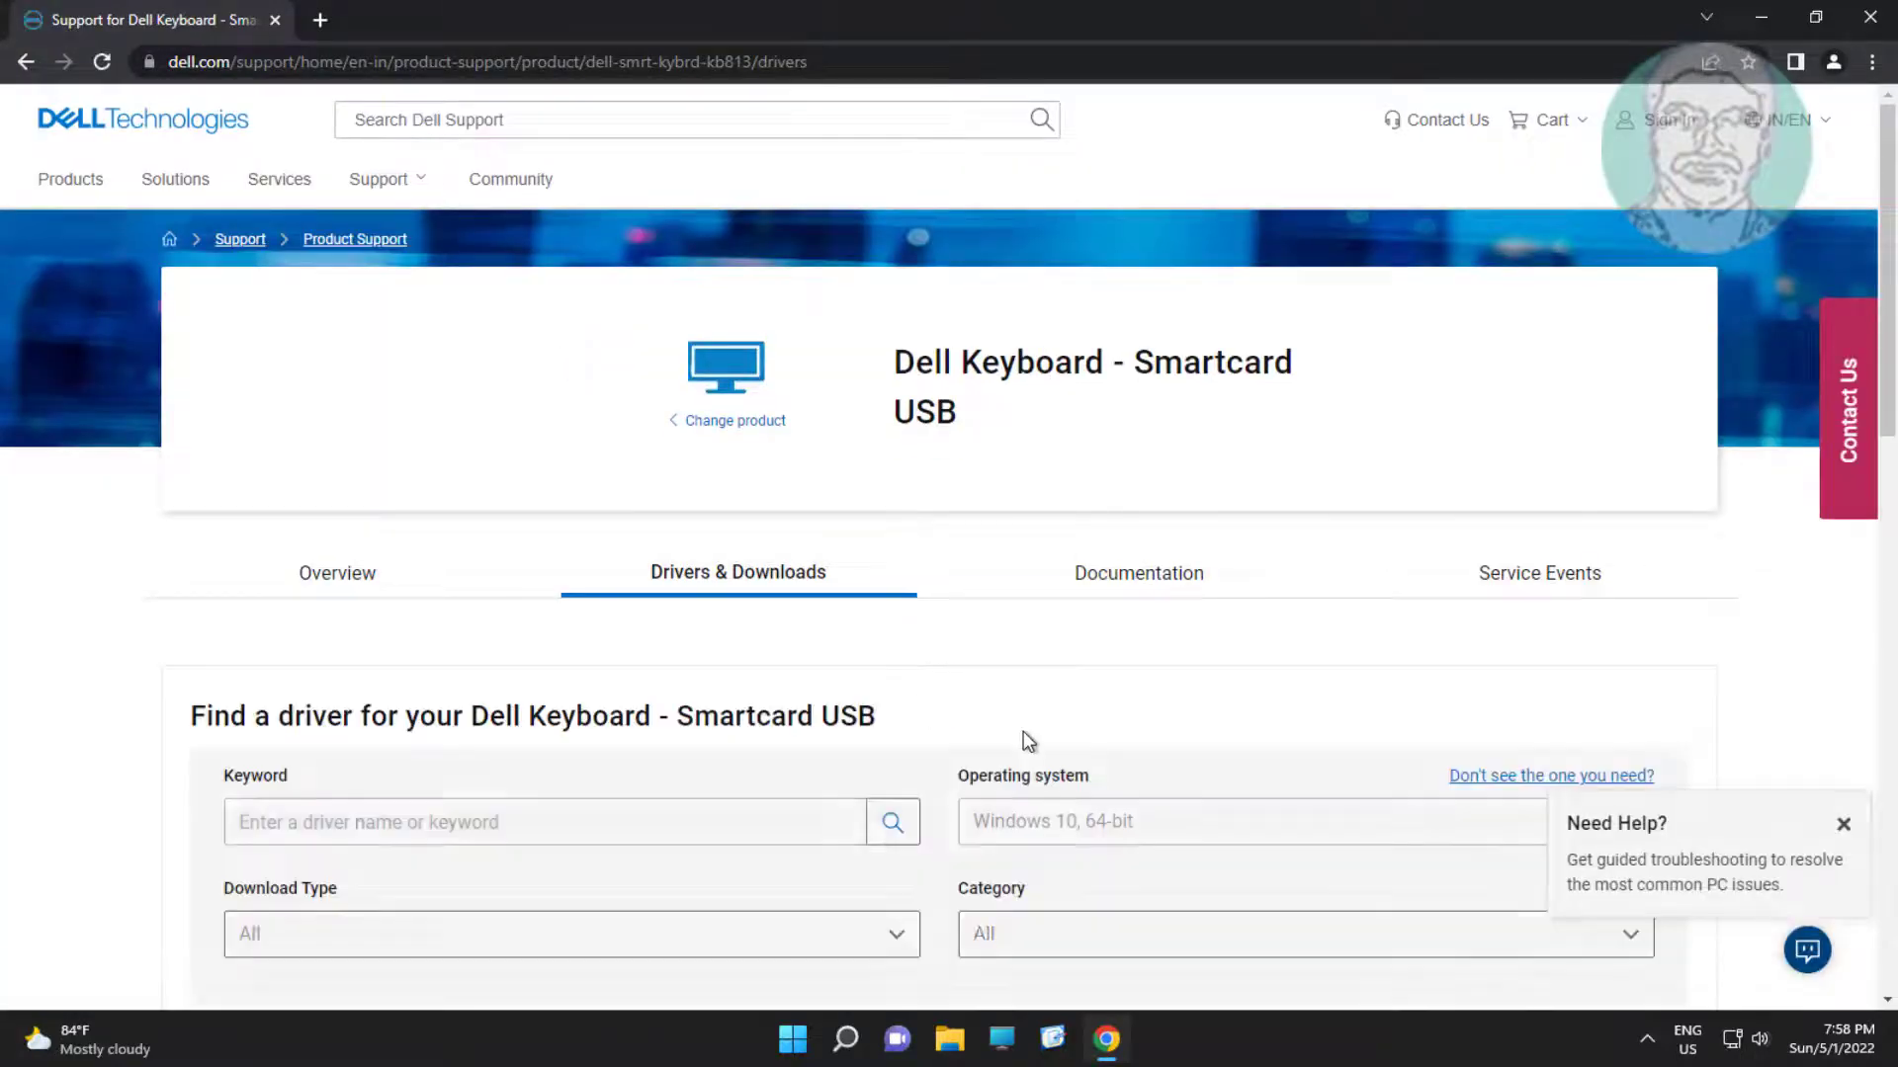
# Step: Select the Dell USB Smartcard Keyboard Driver in the list and download it
pyautogui.scroll(-3)
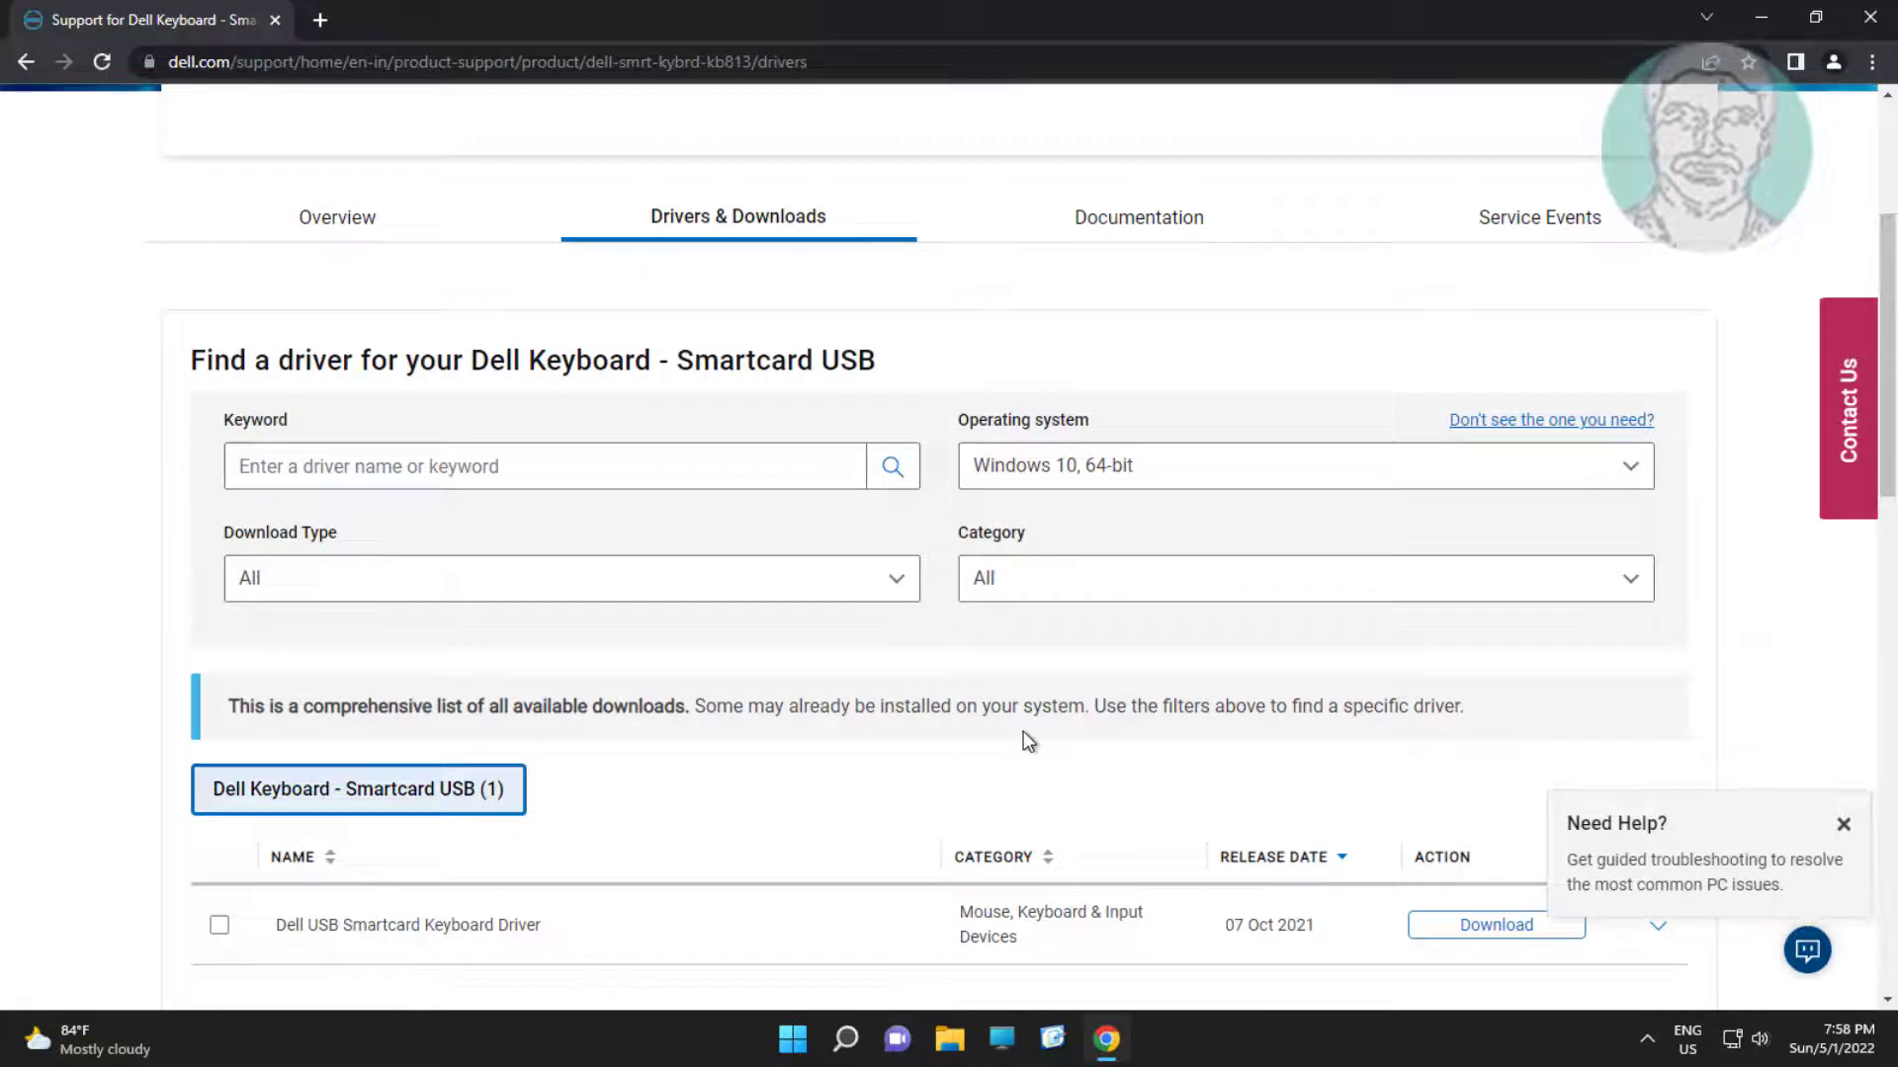
pyautogui.scroll(-3)
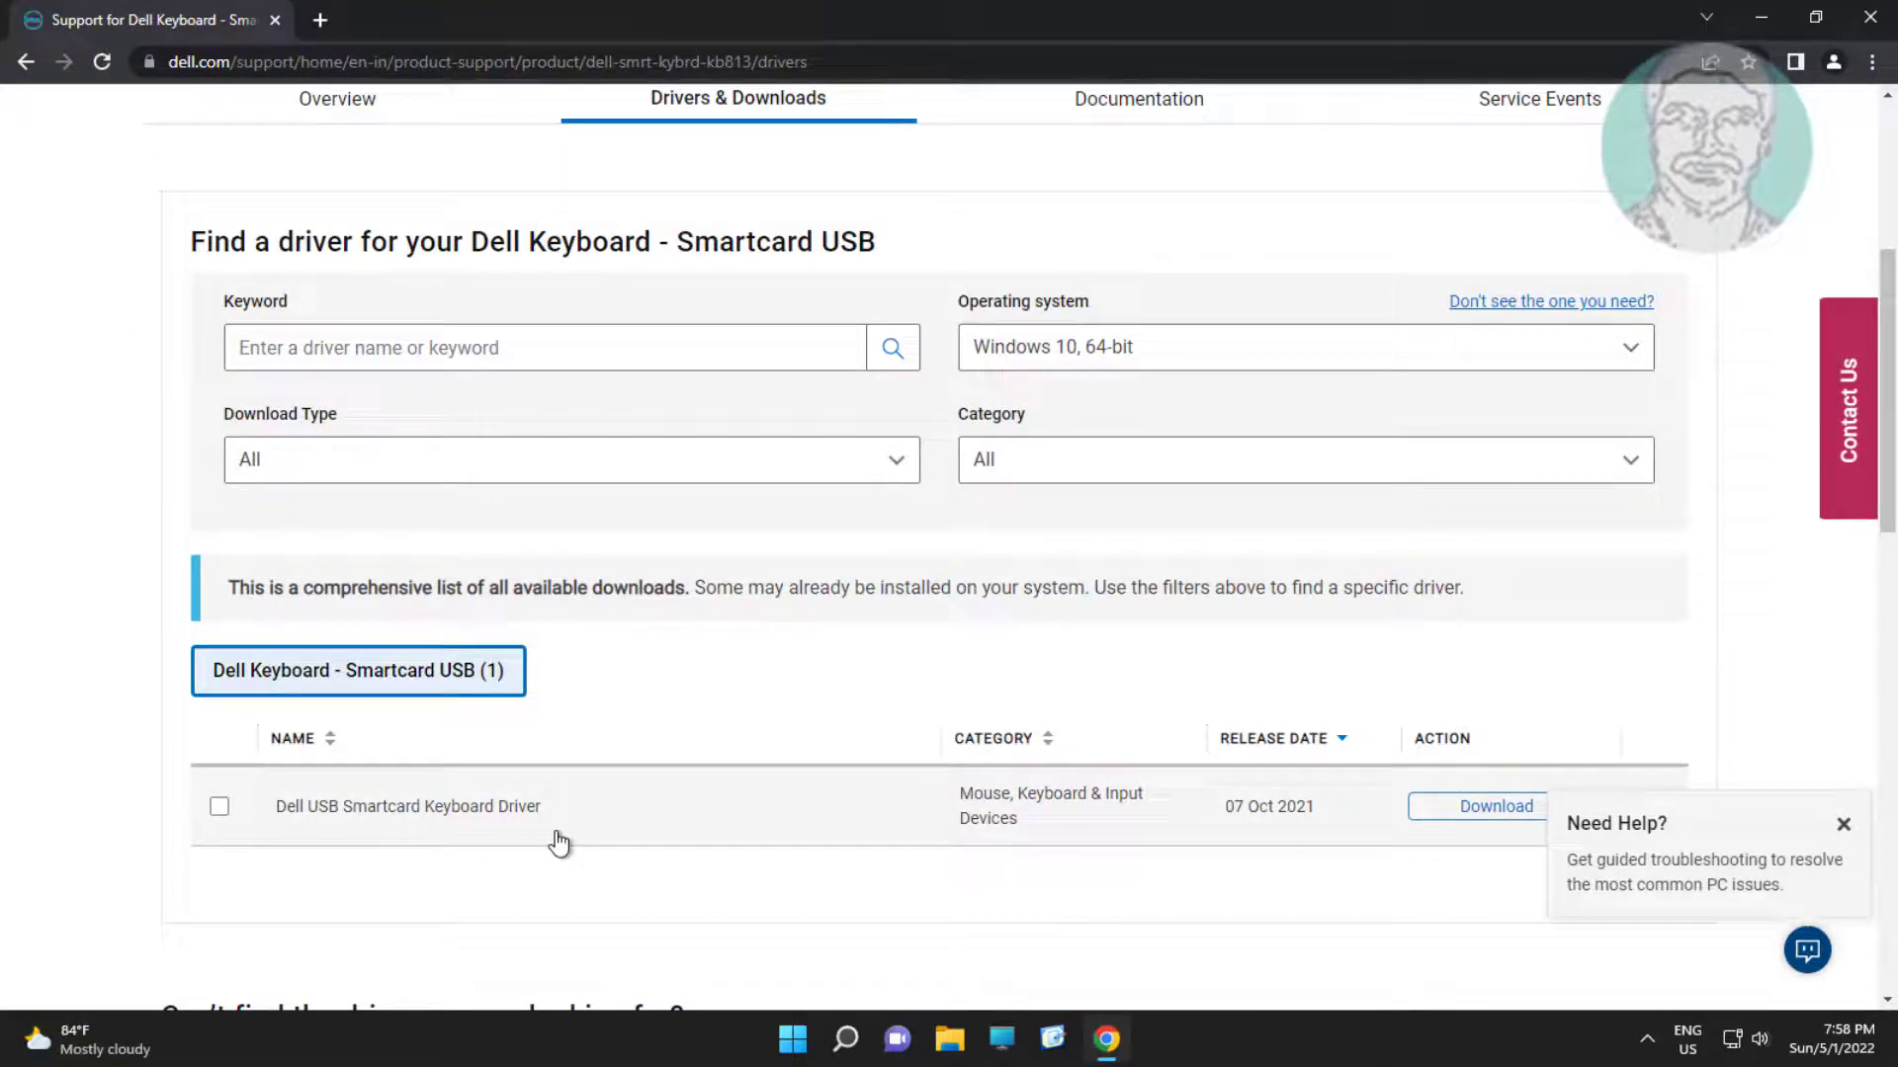
pyautogui.click(219, 807)
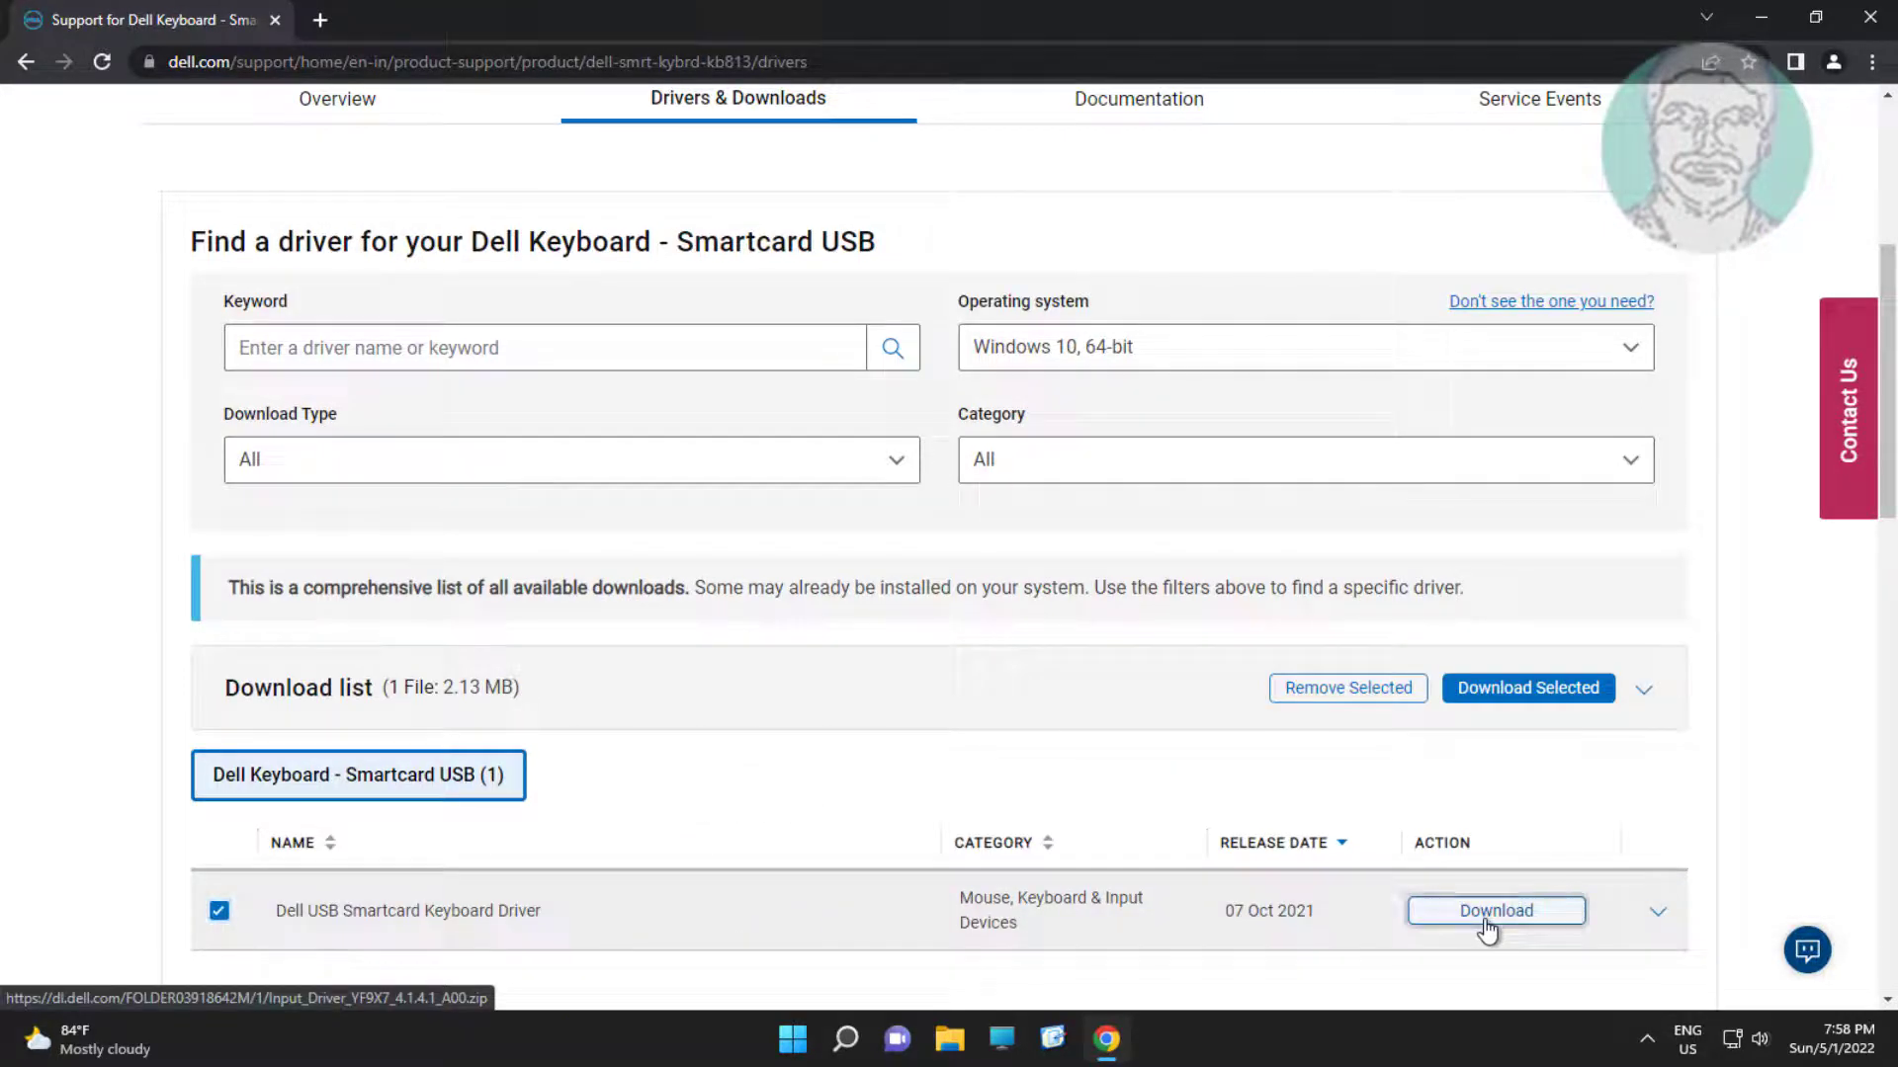
pyautogui.click(1495, 911)
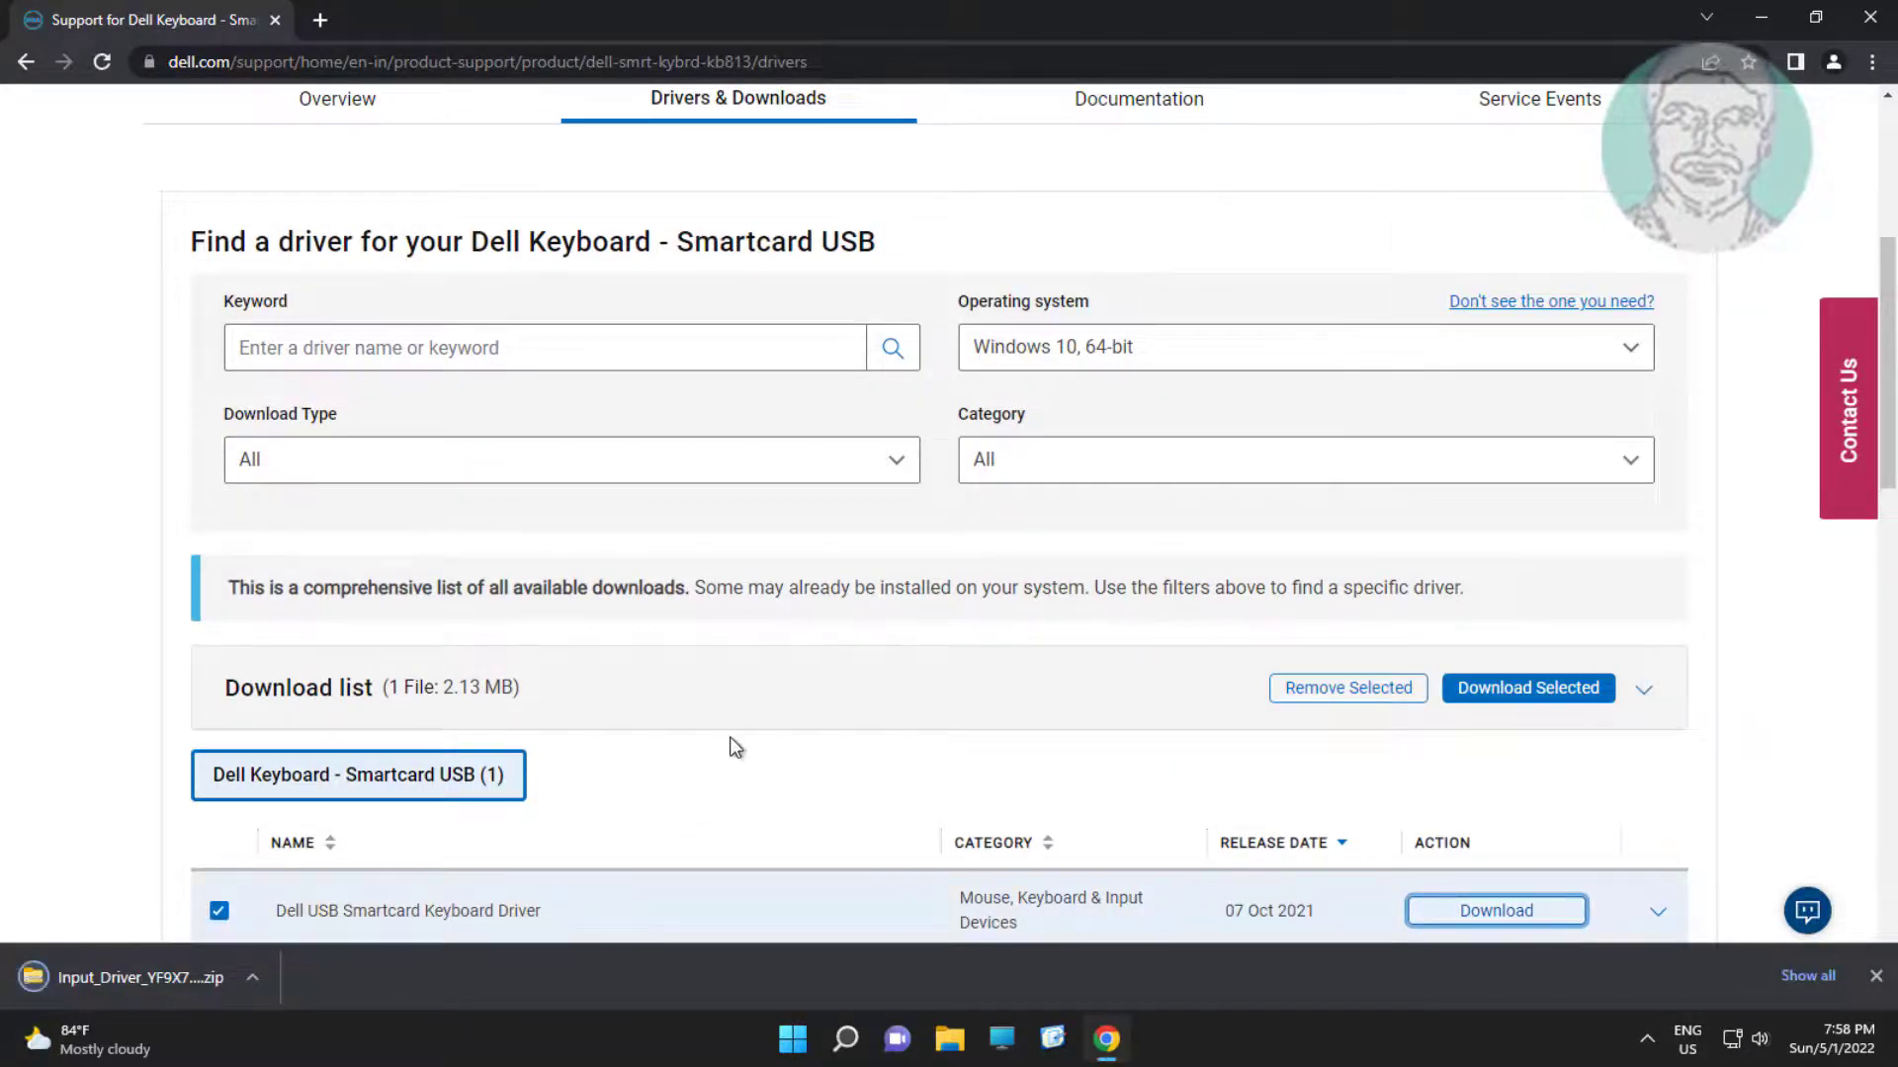
pyautogui.moveTo(82, 866)
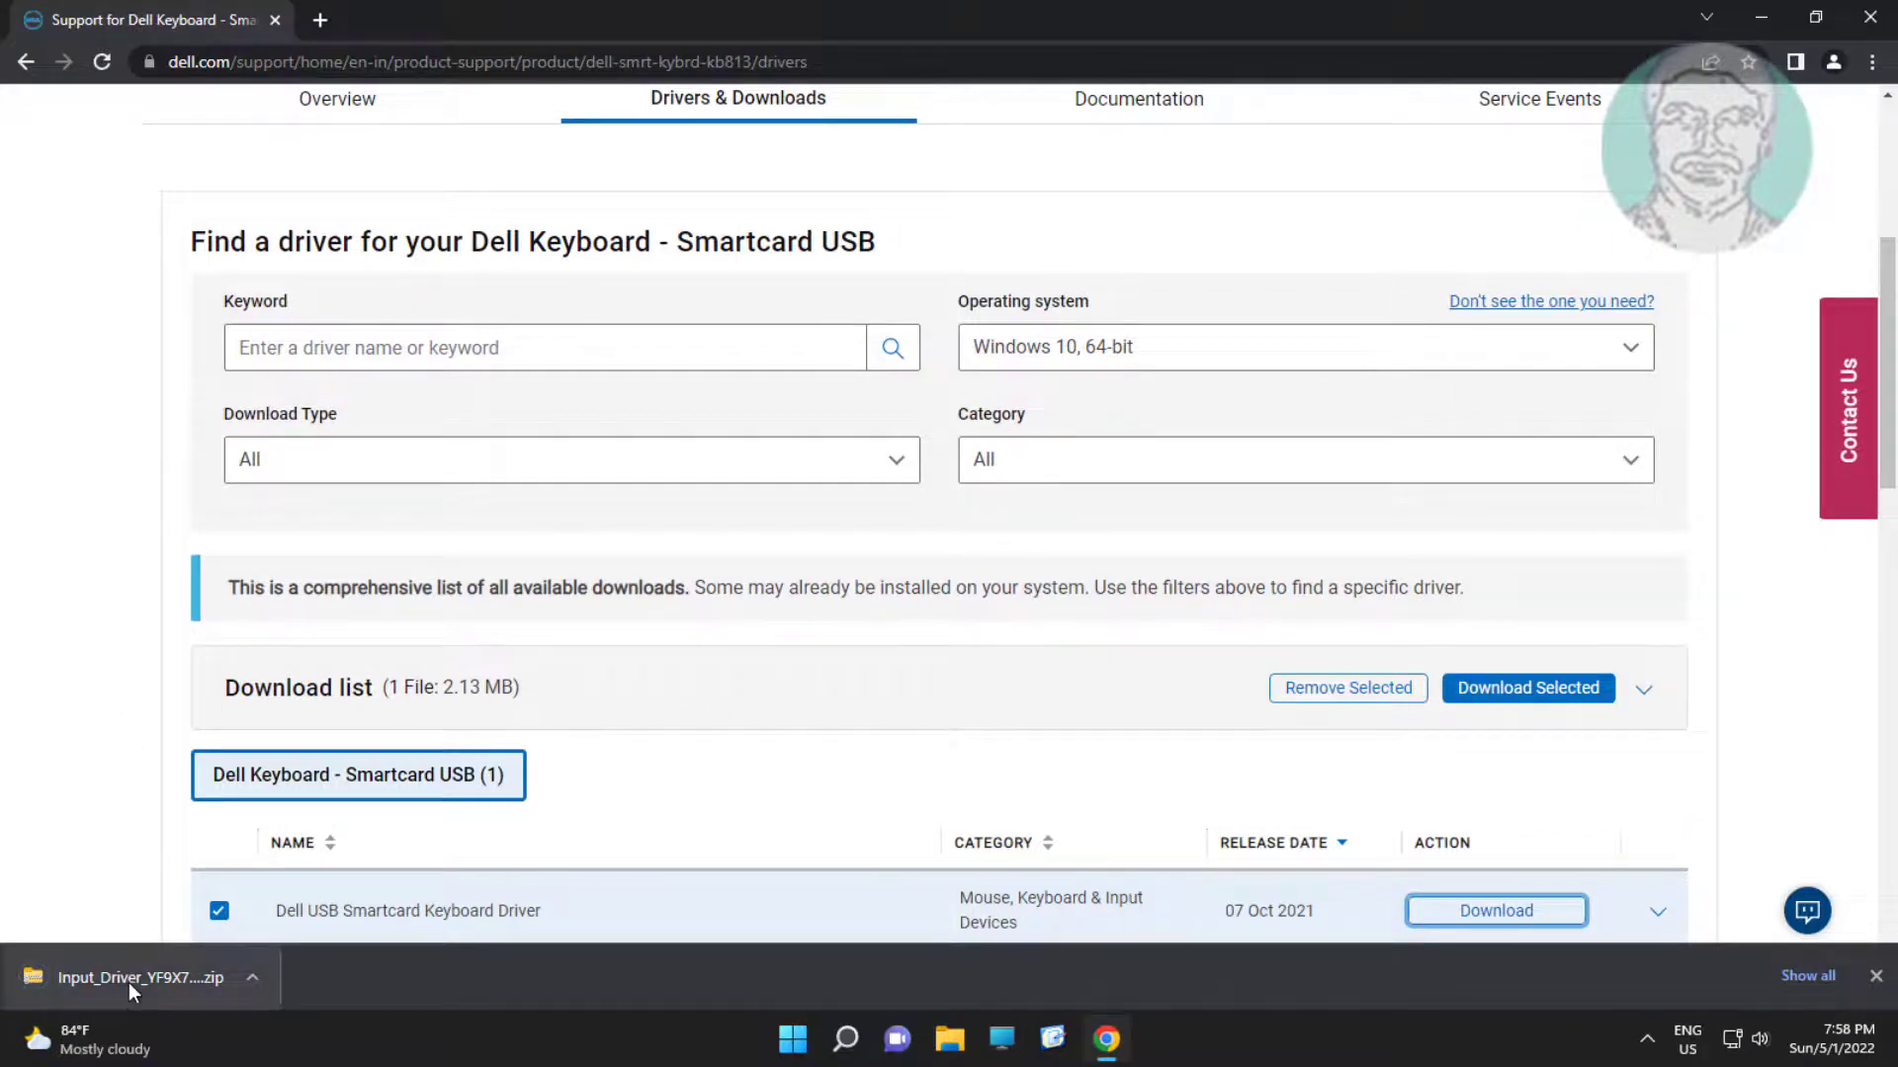
# Step: Open the downloaded driver zip and select the 64-bit installer package
pyautogui.click(129, 987)
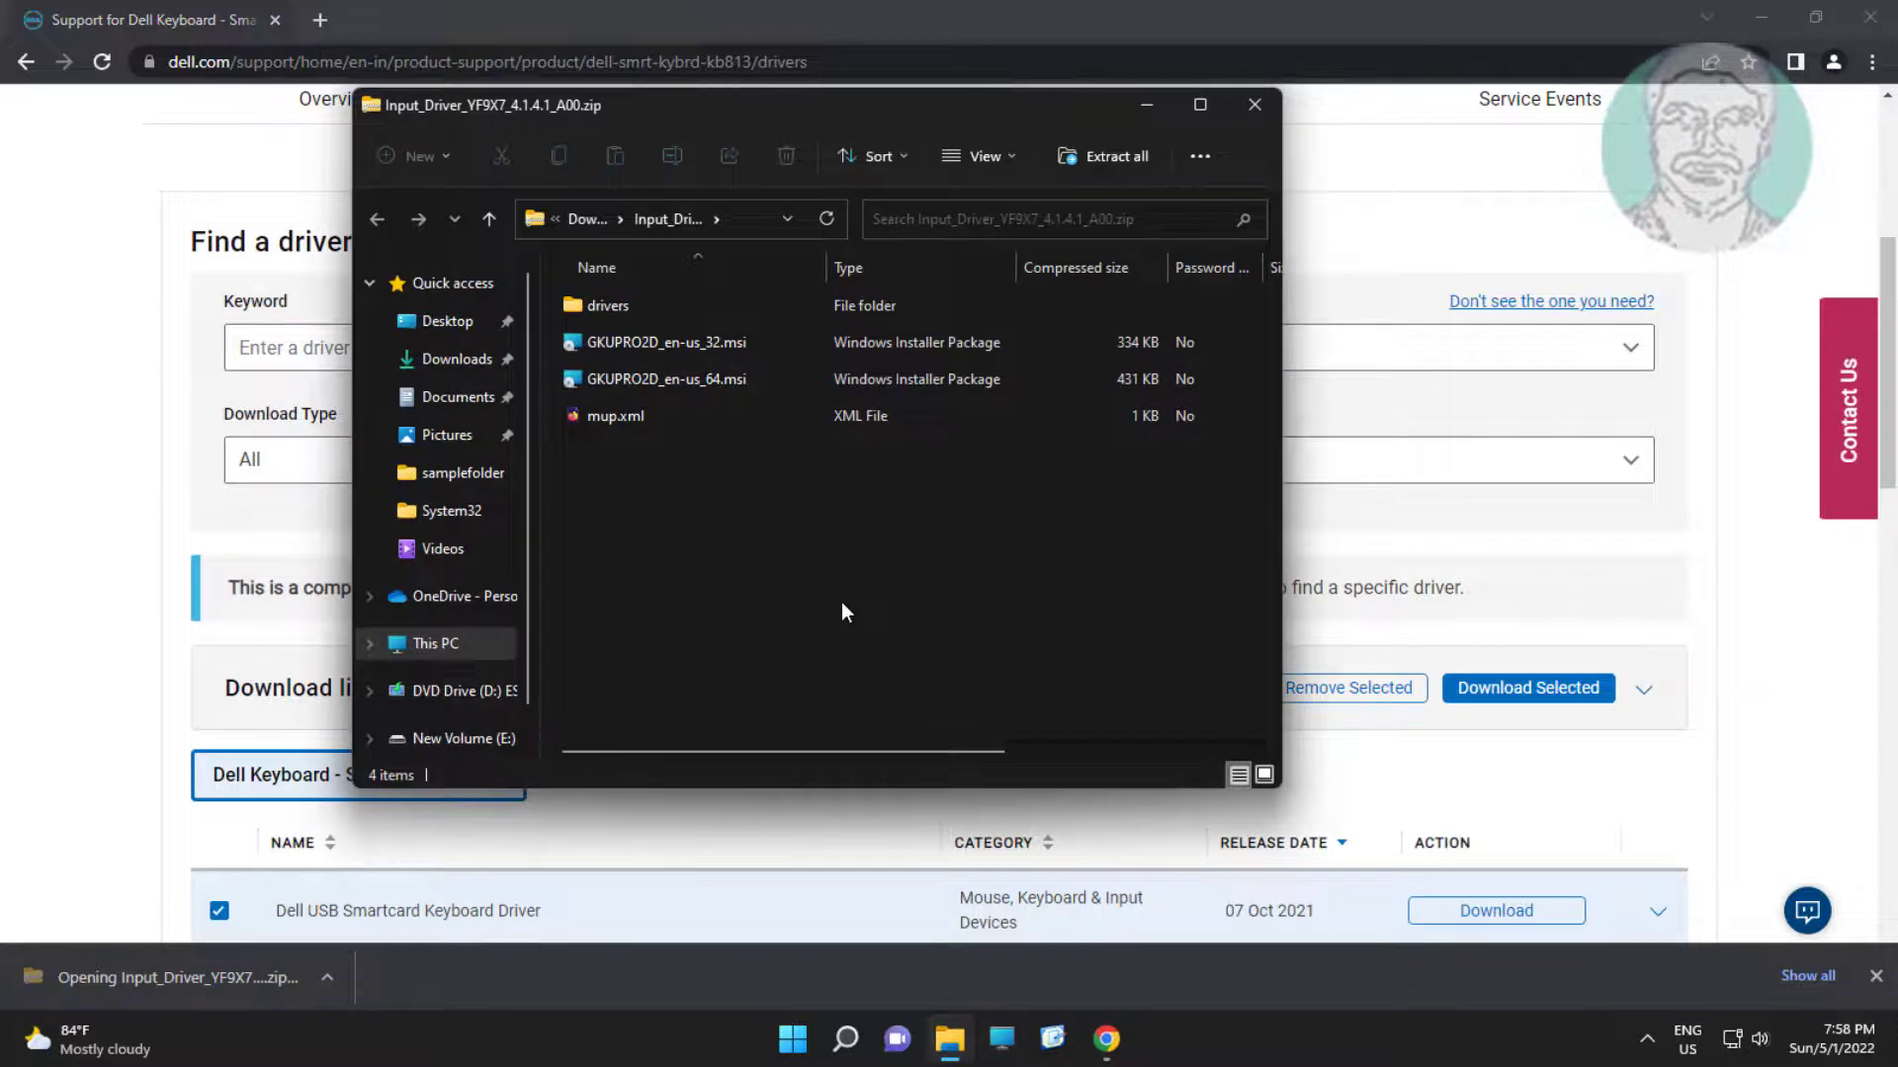
pyautogui.click(663, 379)
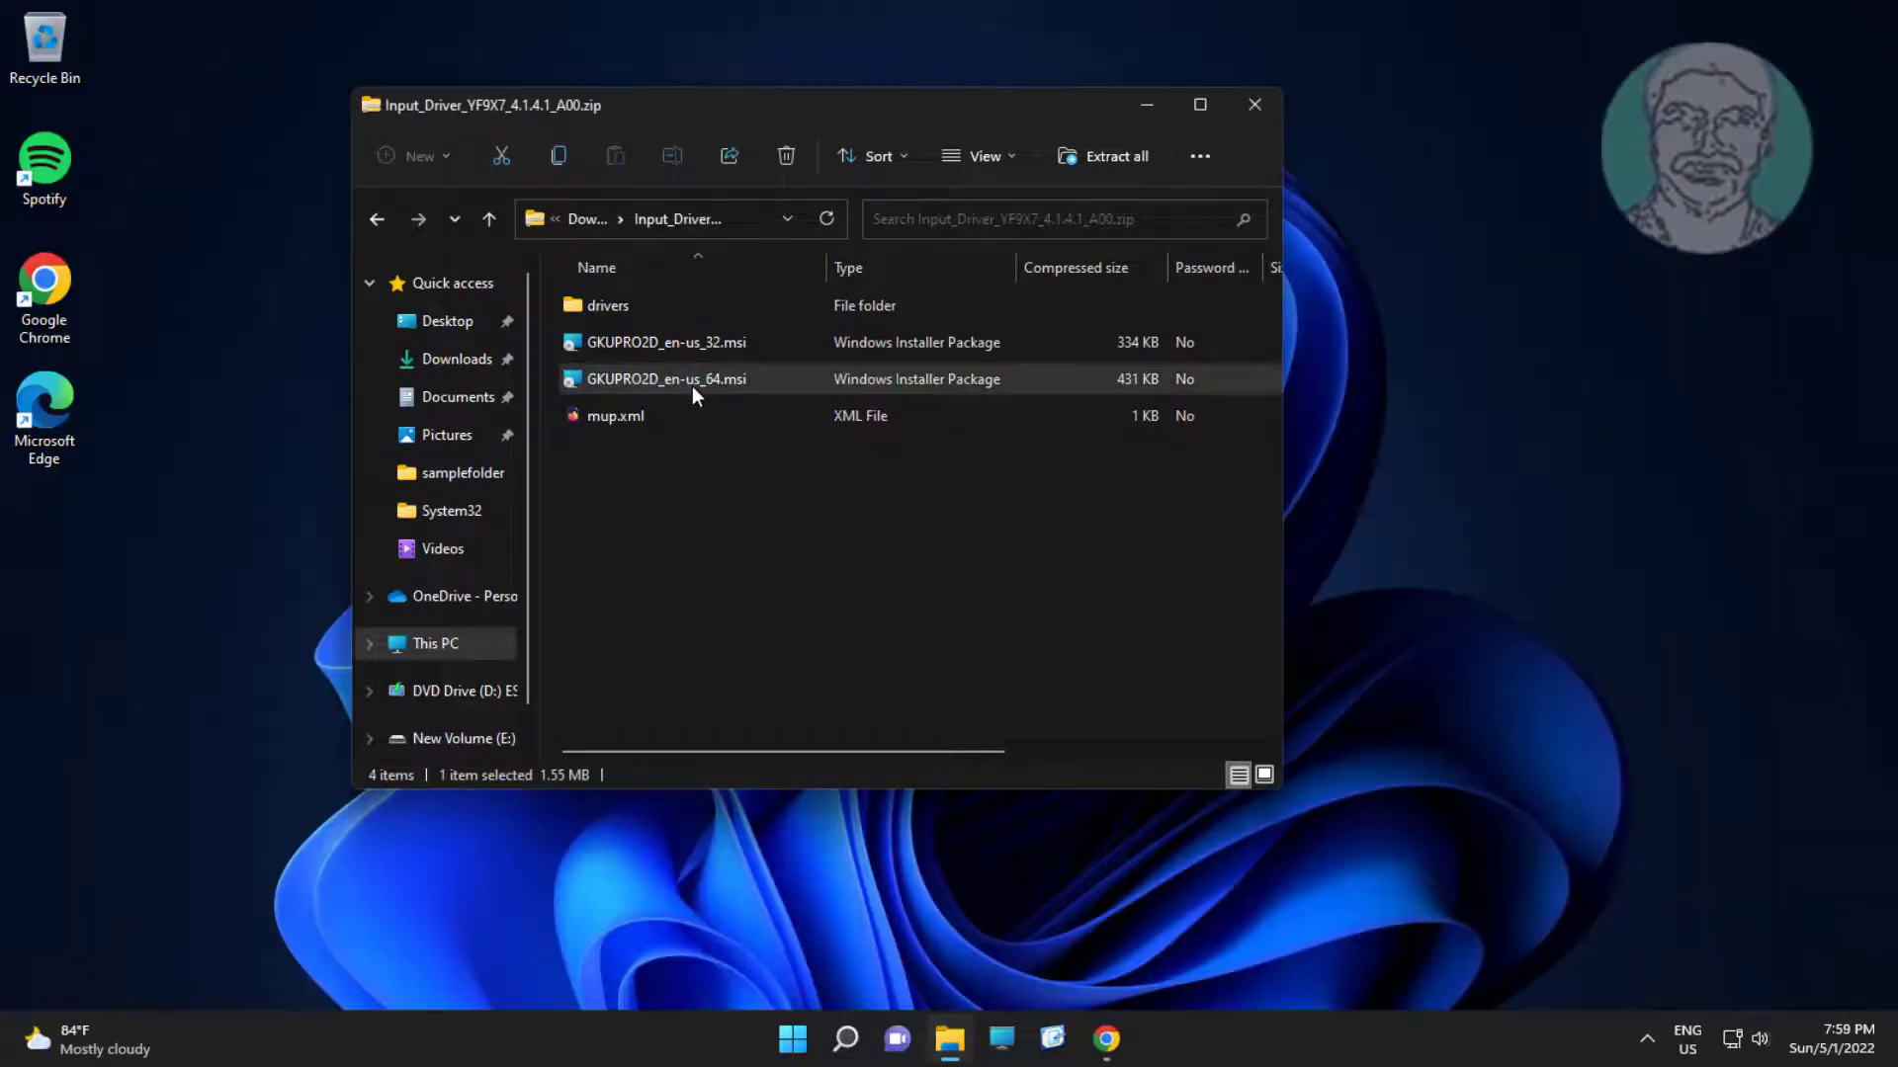
# Step: Run GKUPRO2D_en-us_64.msi, accept the license and install the driver
pyautogui.doubleClick(662, 379)
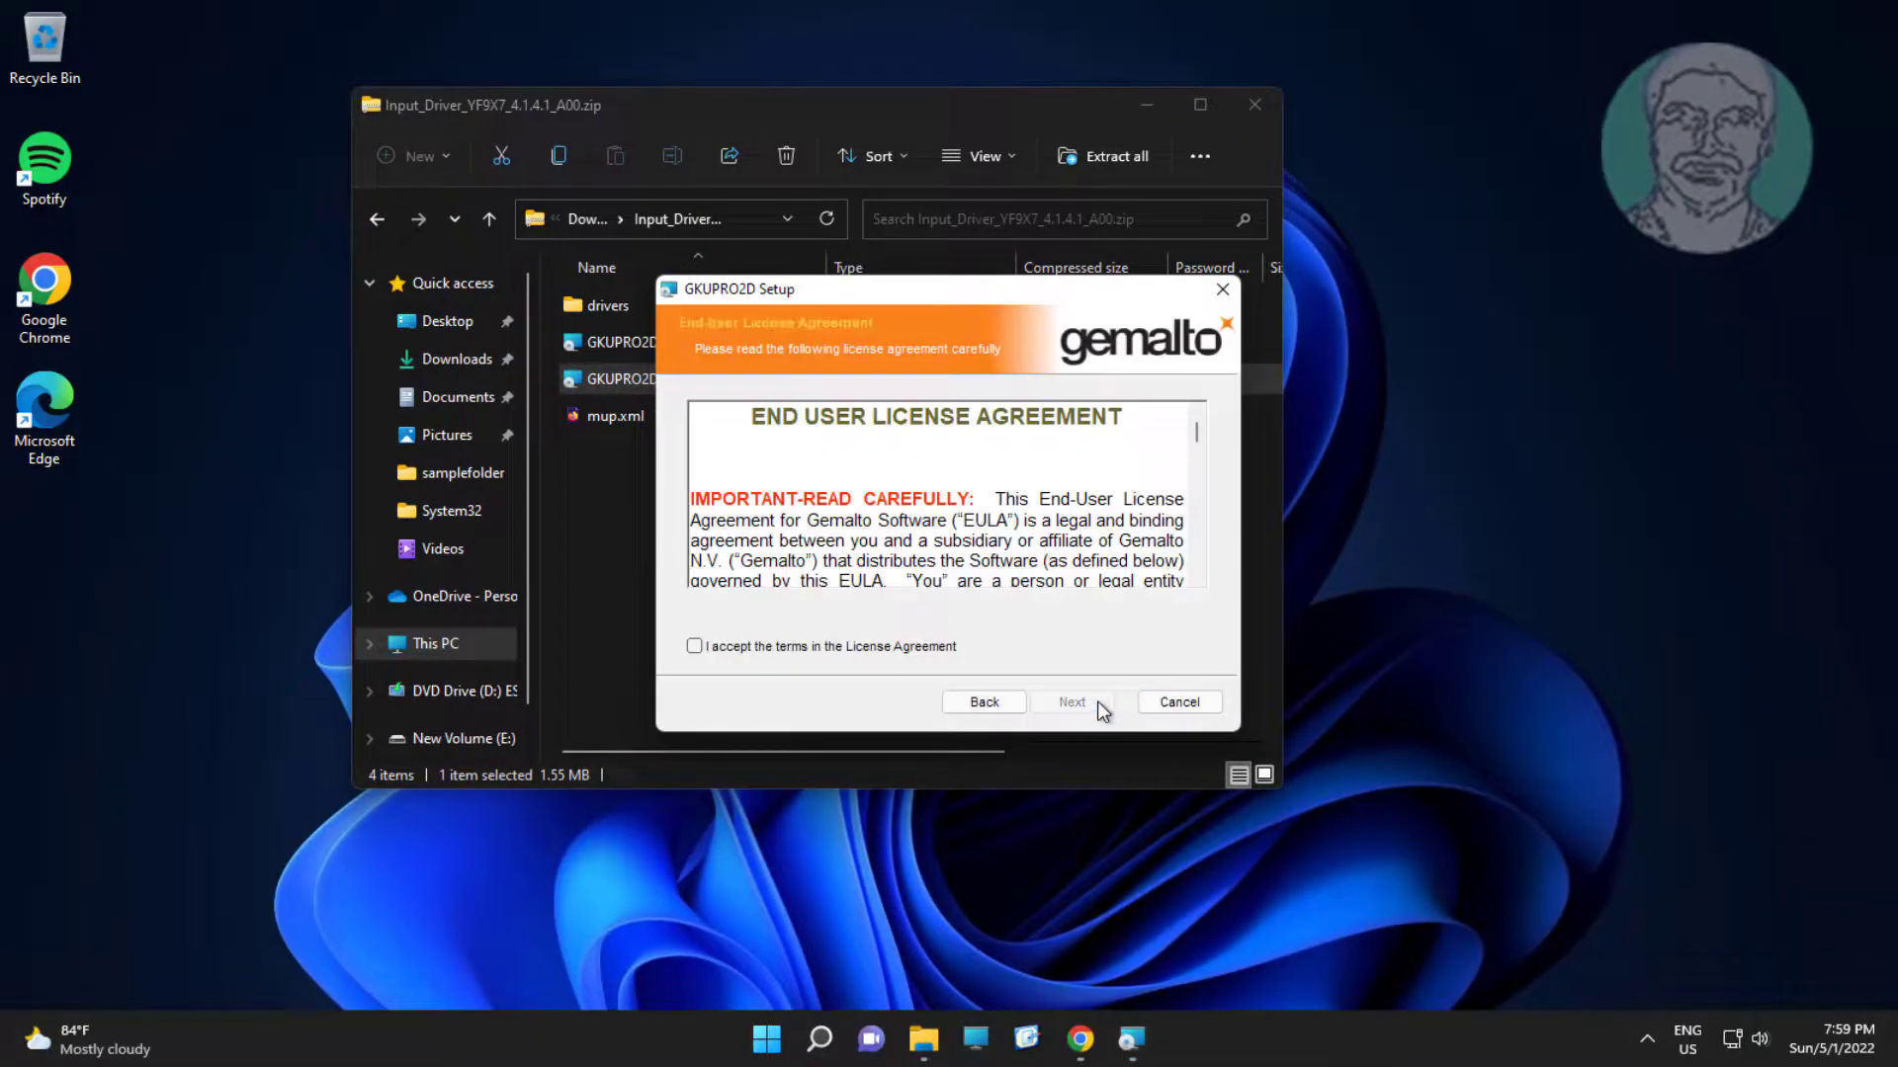
pyautogui.click(1072, 701)
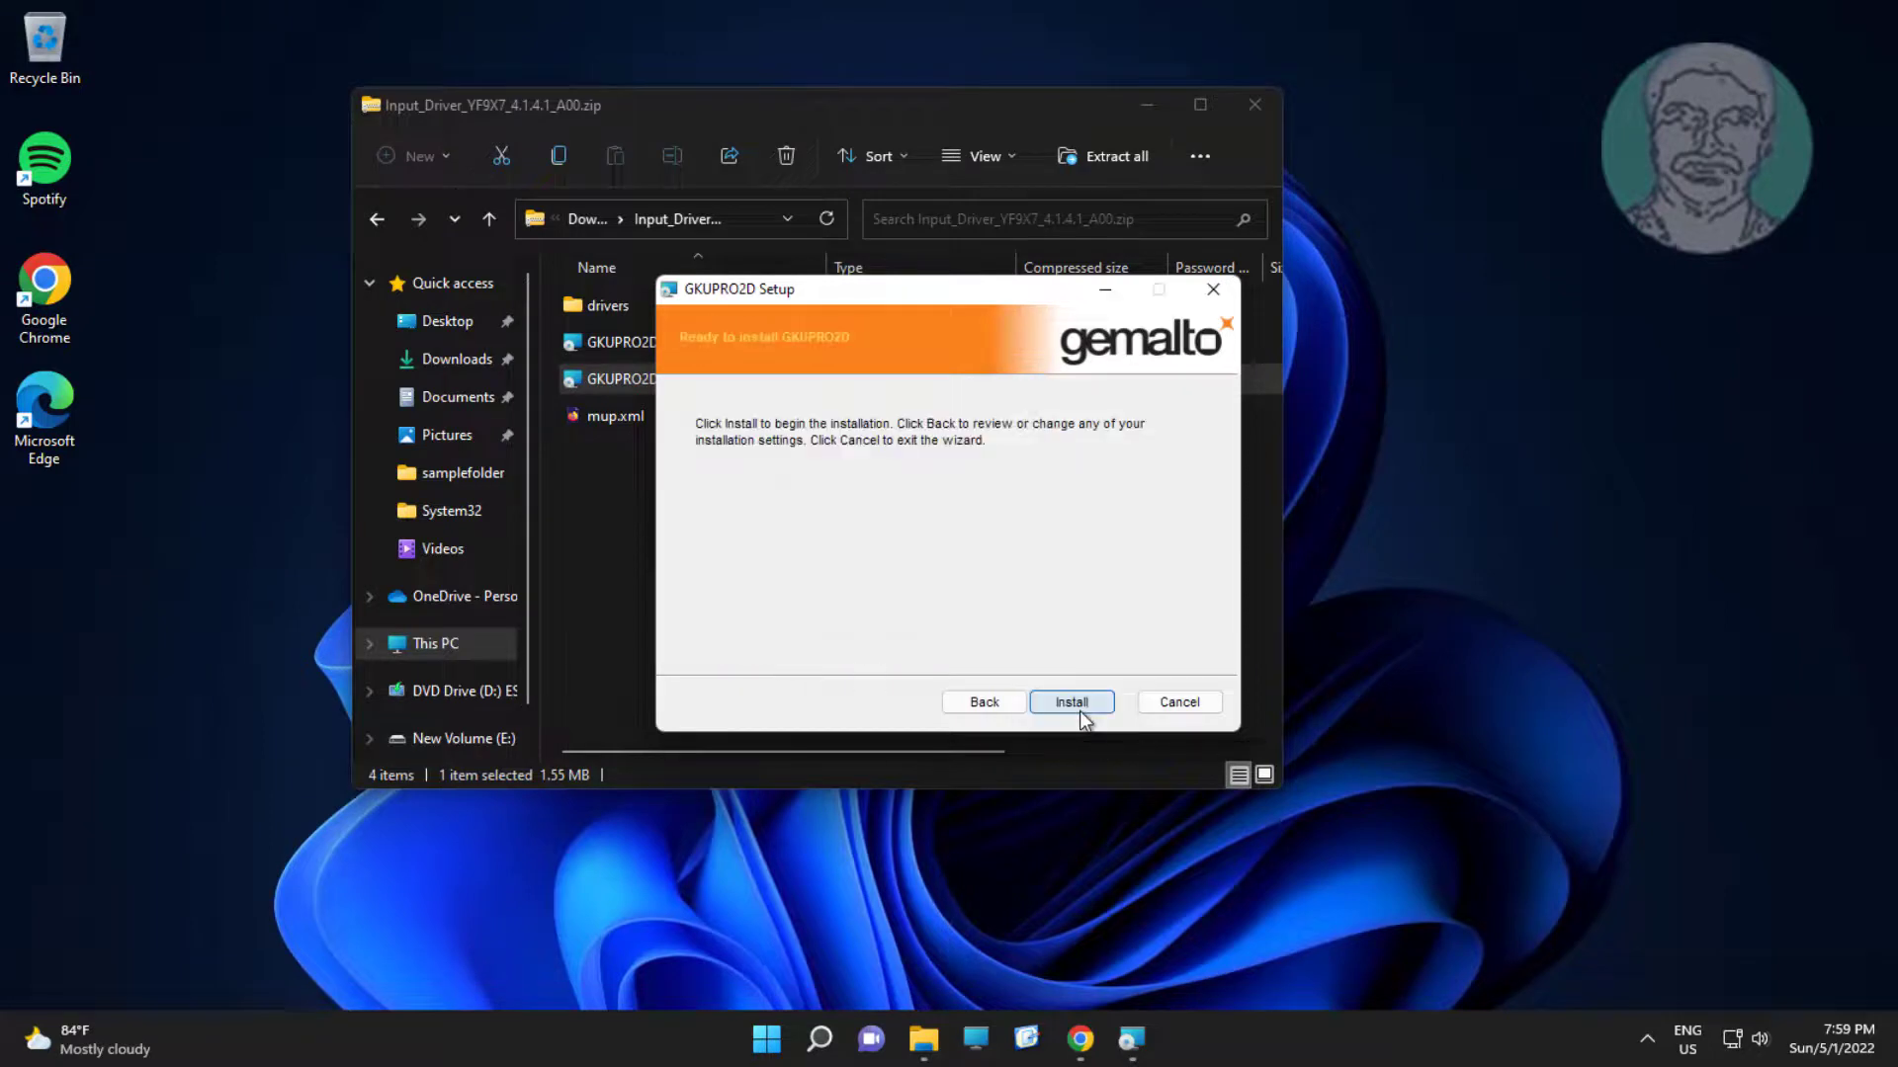
pyautogui.click(1071, 702)
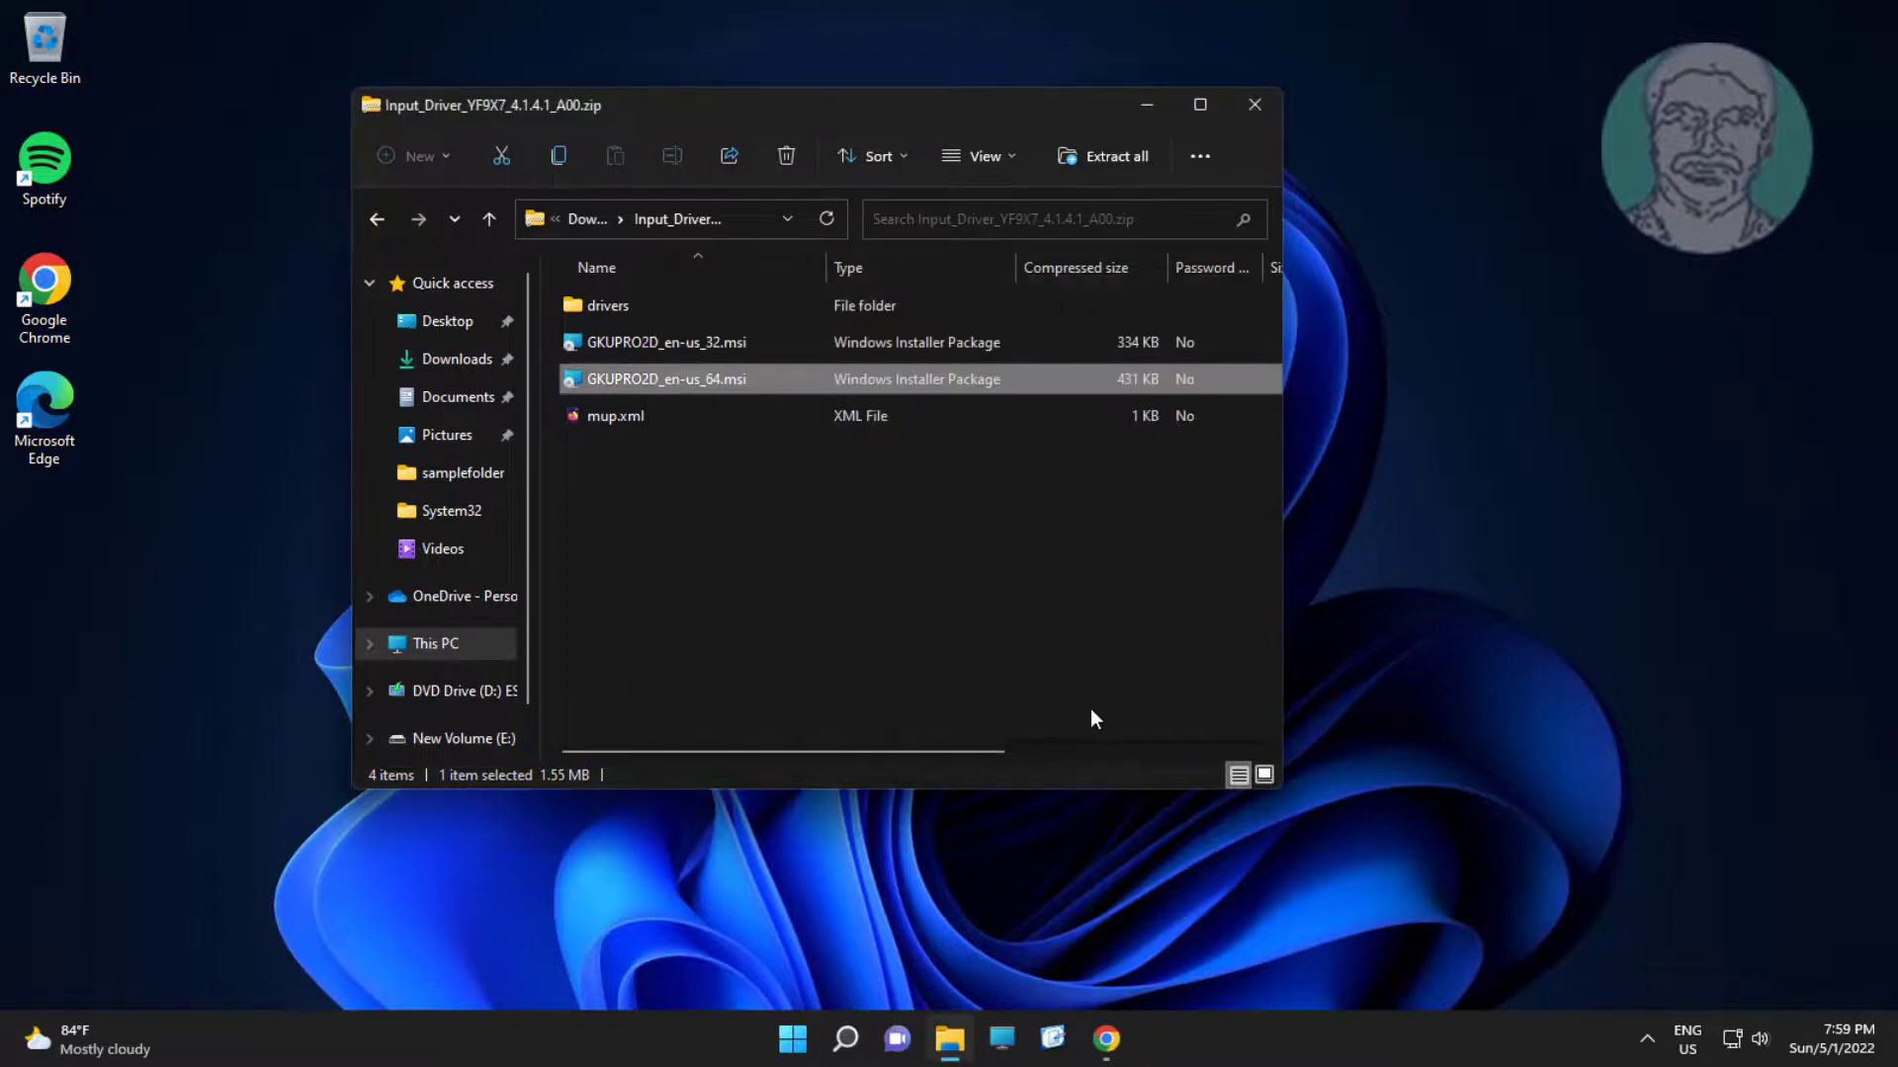
pyautogui.moveTo(1220, 538)
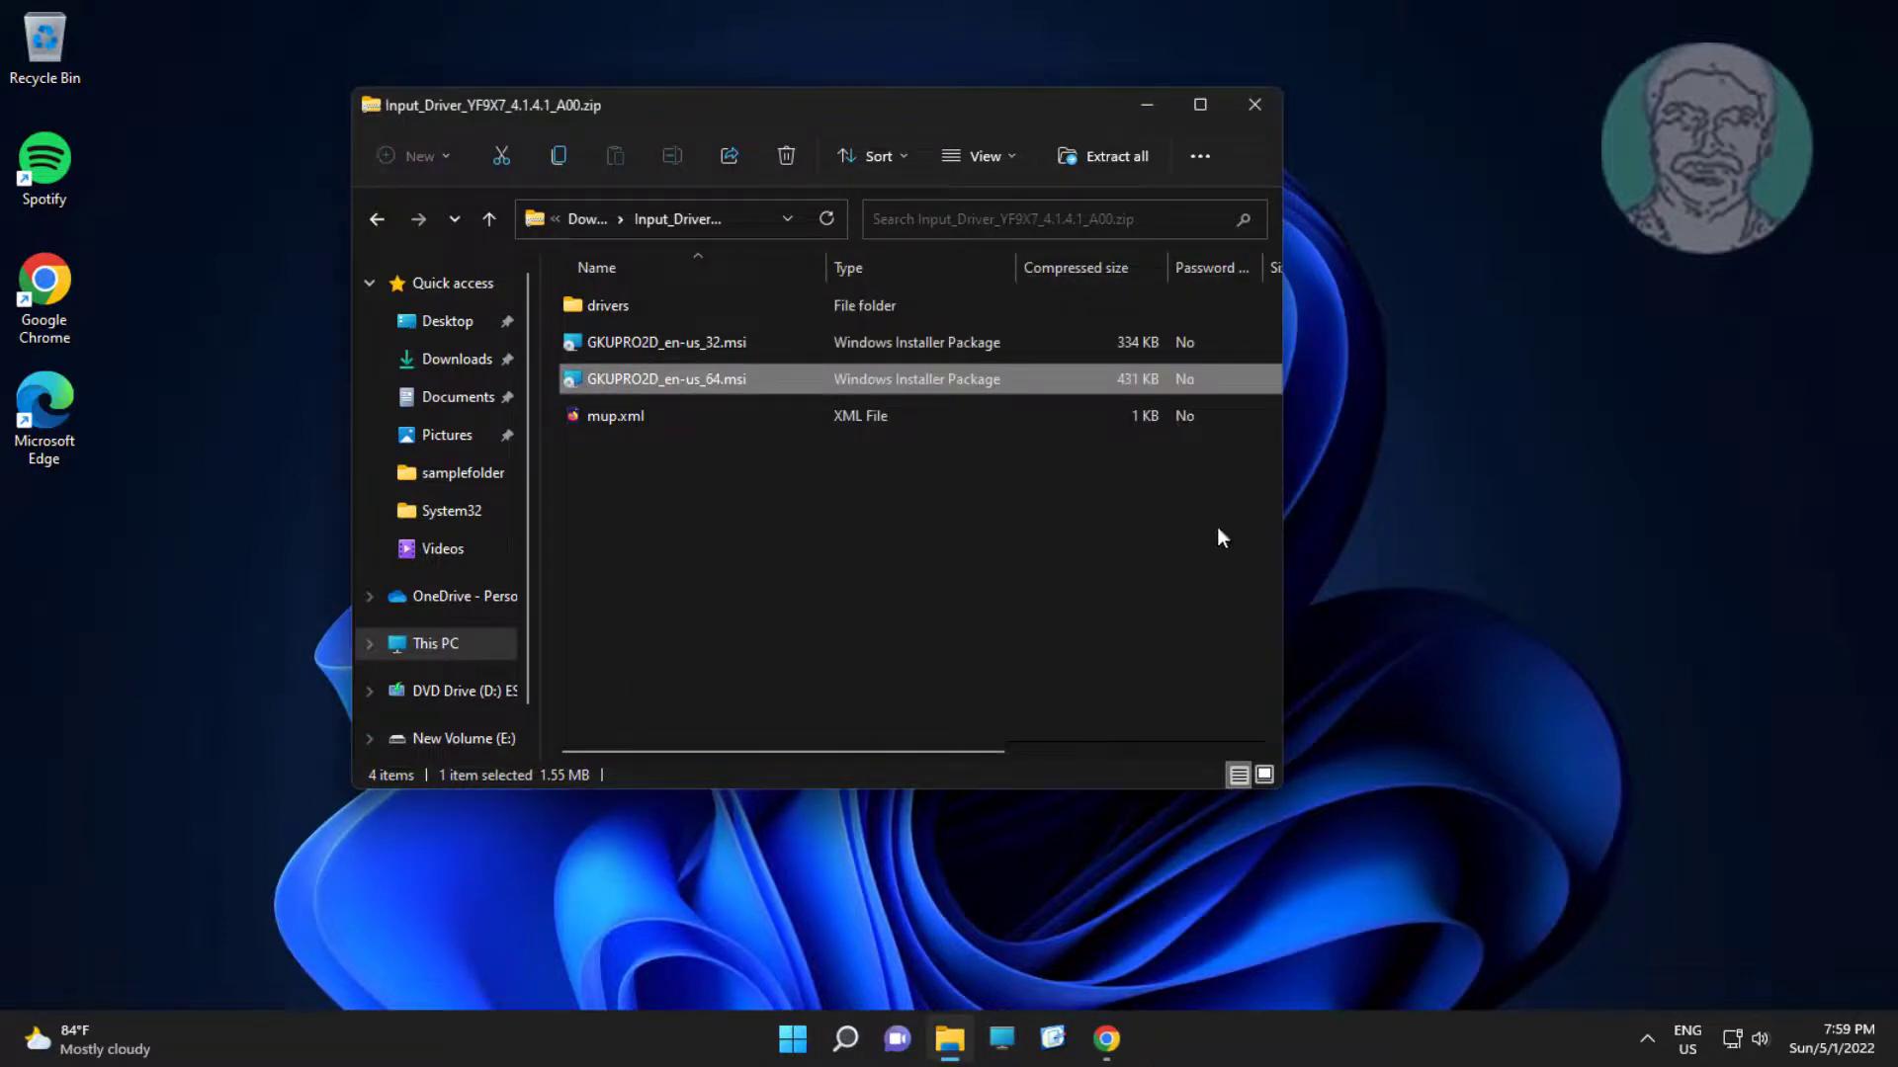
pyautogui.moveTo(1250, 465)
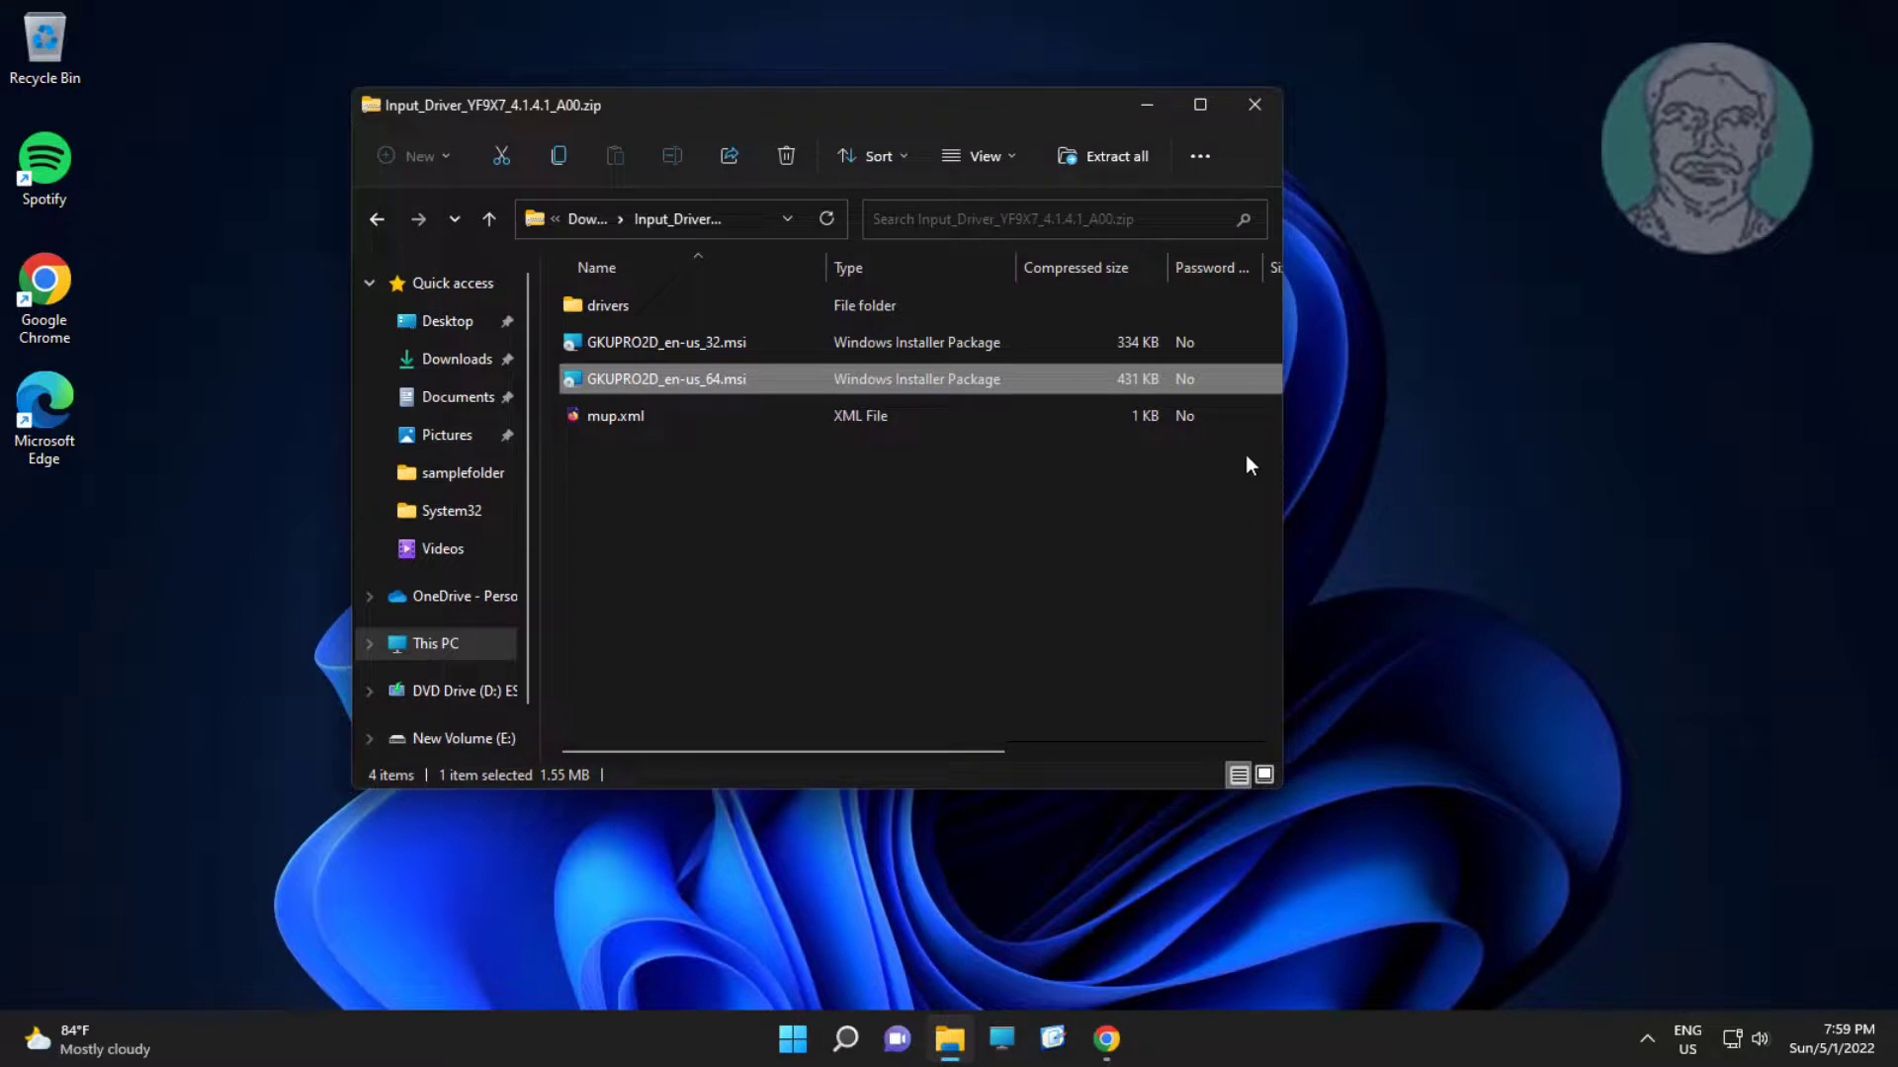